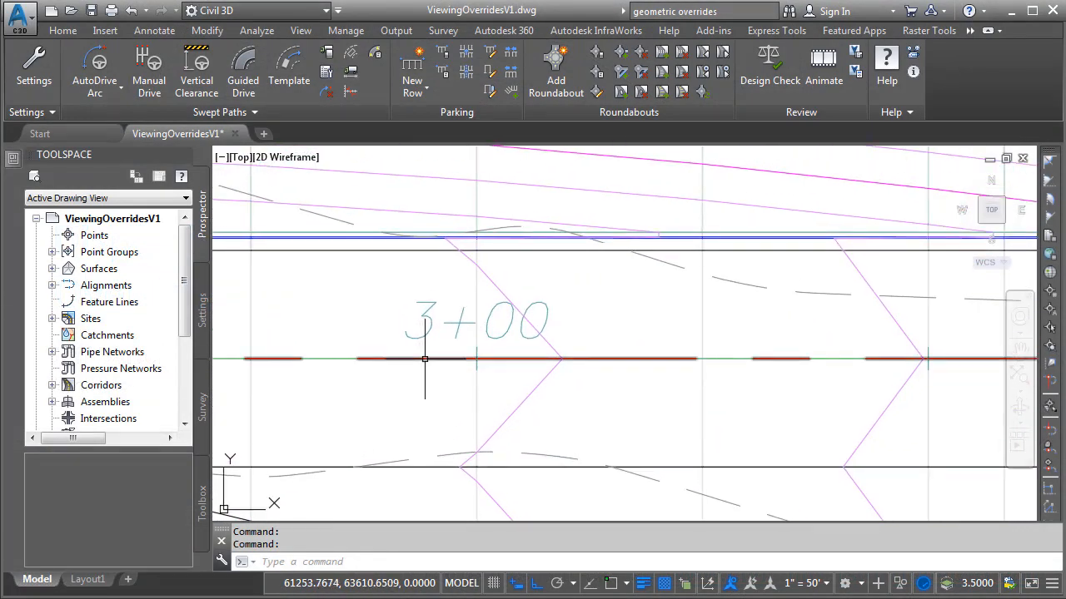
pyautogui.moveTo(424, 359)
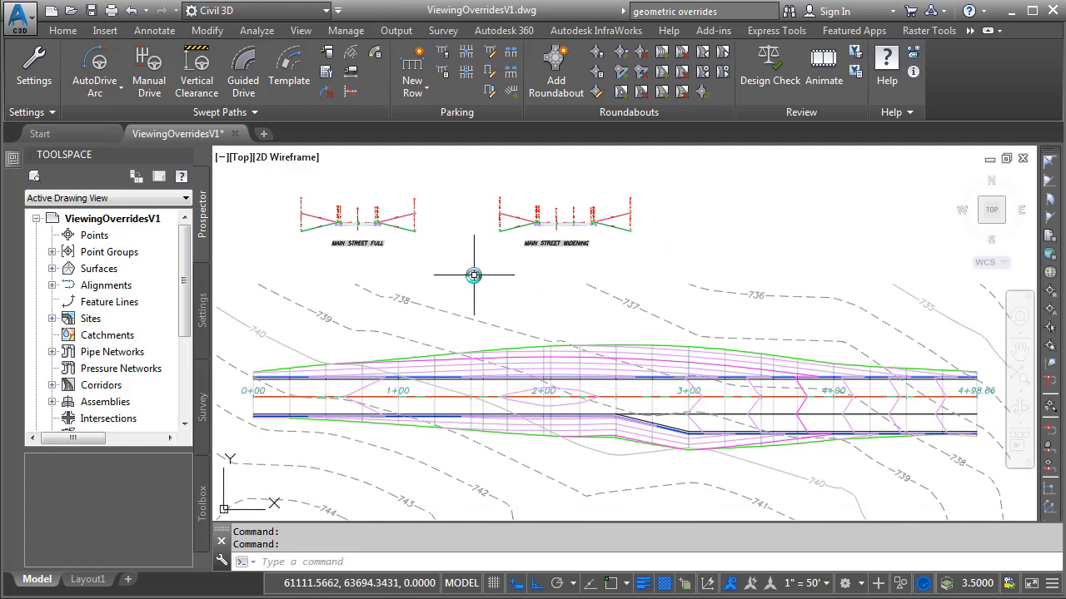
pyautogui.moveTo(399, 190)
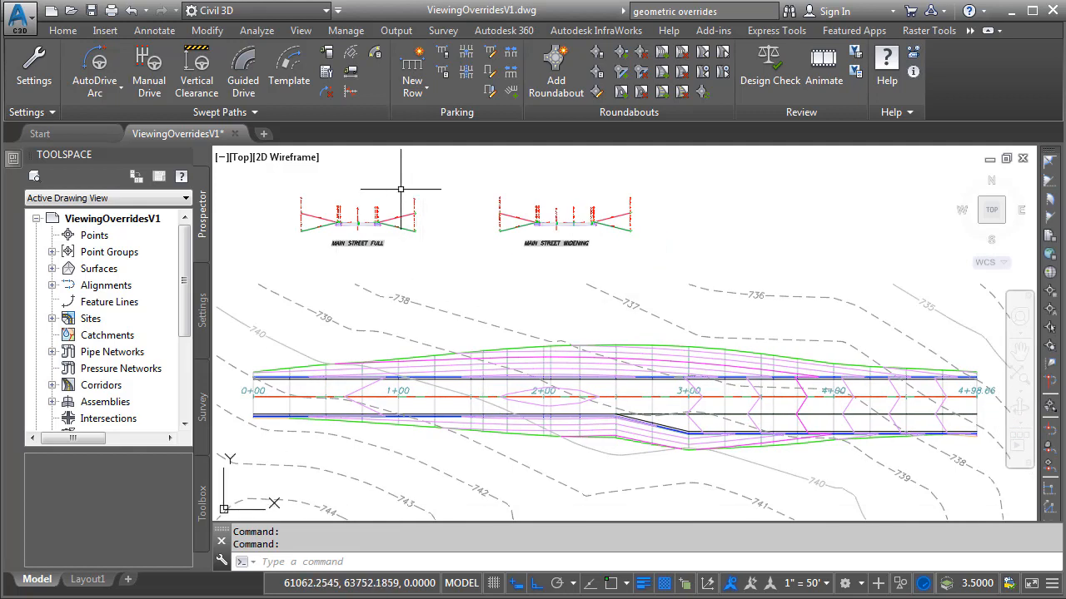
pyautogui.moveTo(320, 446)
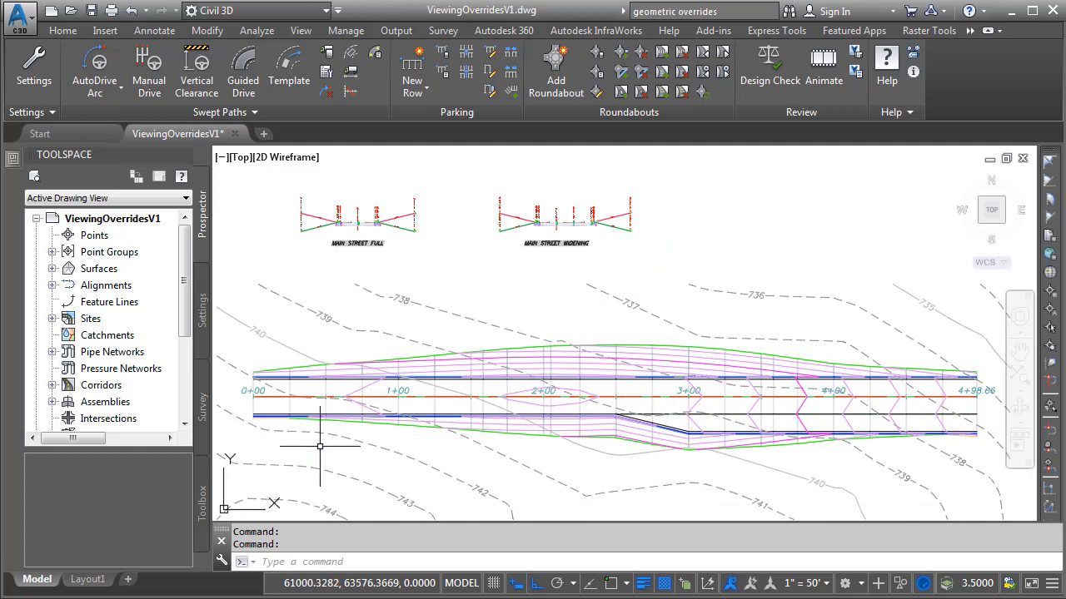
pyautogui.moveTo(626, 263)
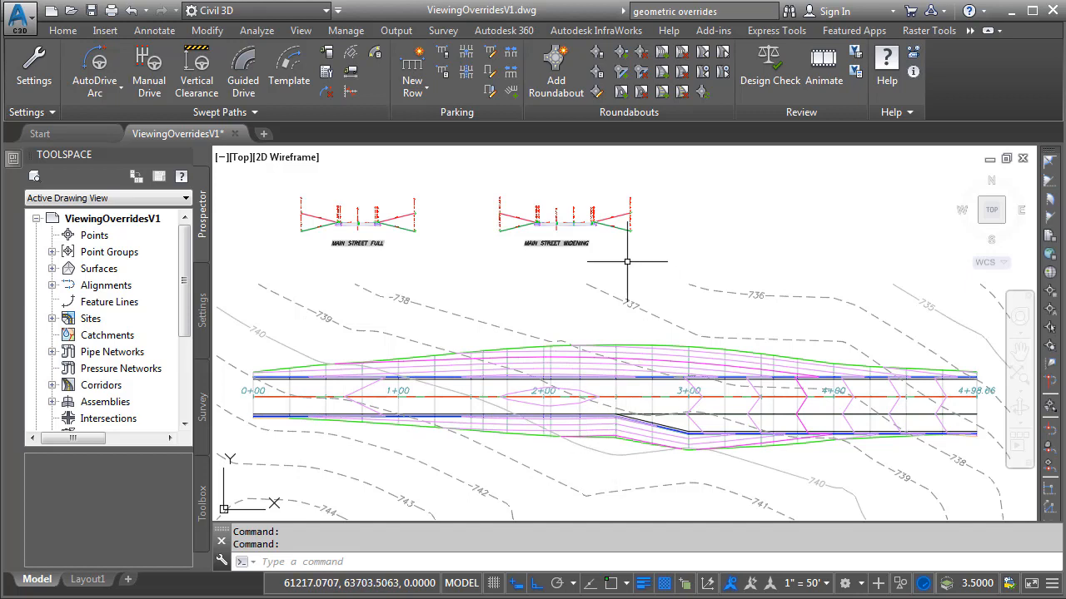
pyautogui.moveTo(622, 456)
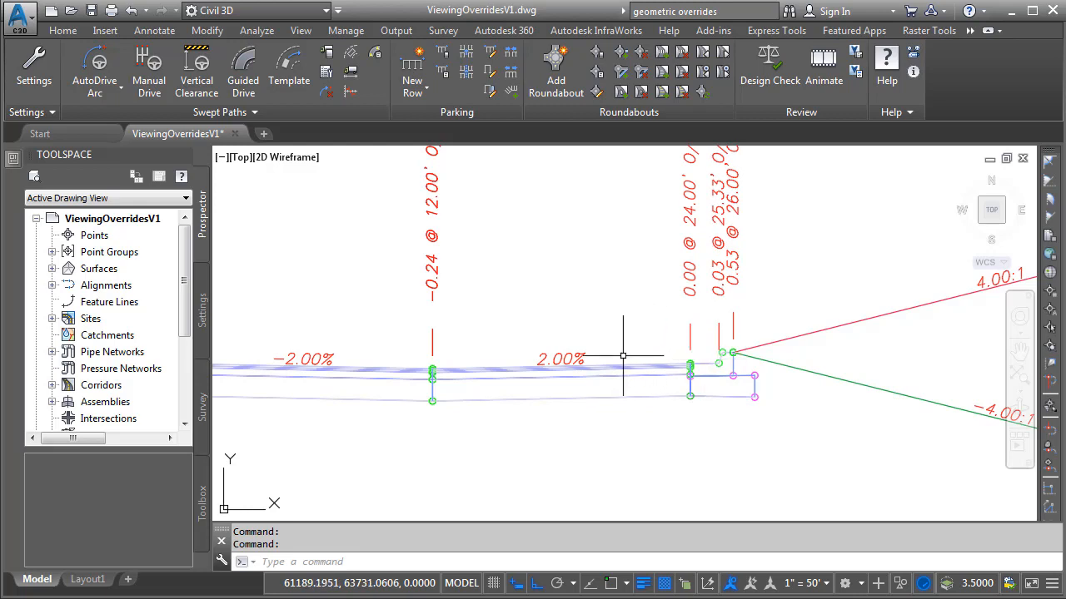
pyautogui.moveTo(702, 358)
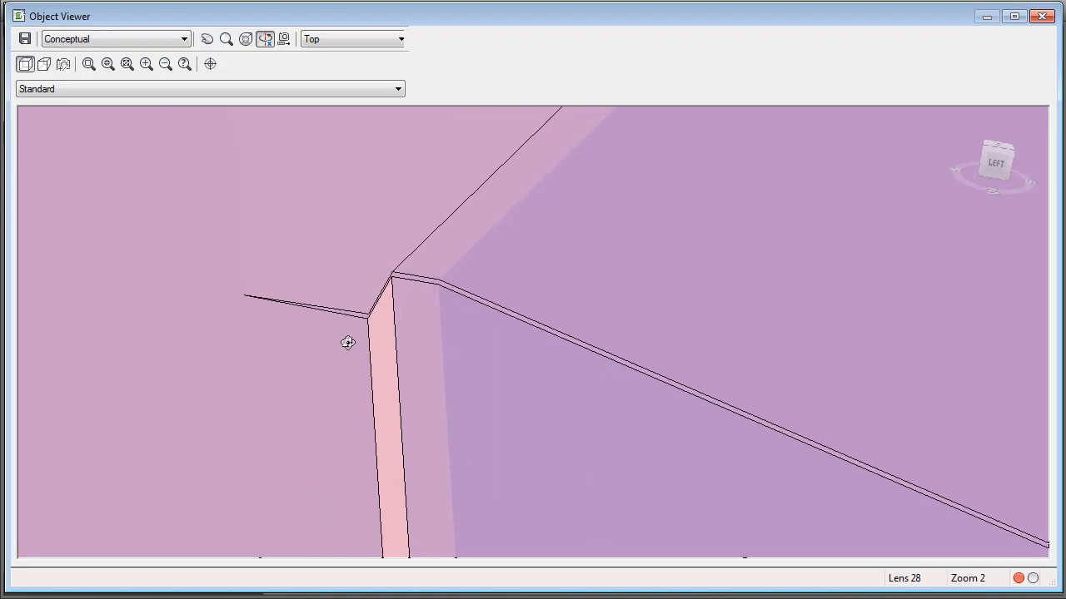
pyautogui.moveTo(313, 322)
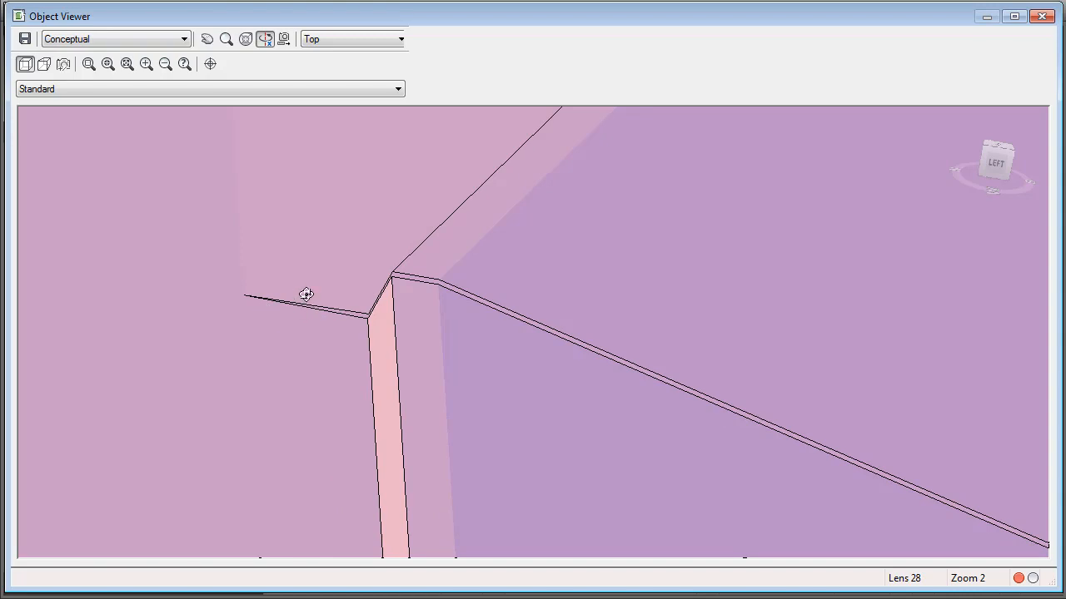
pyautogui.moveTo(345, 327)
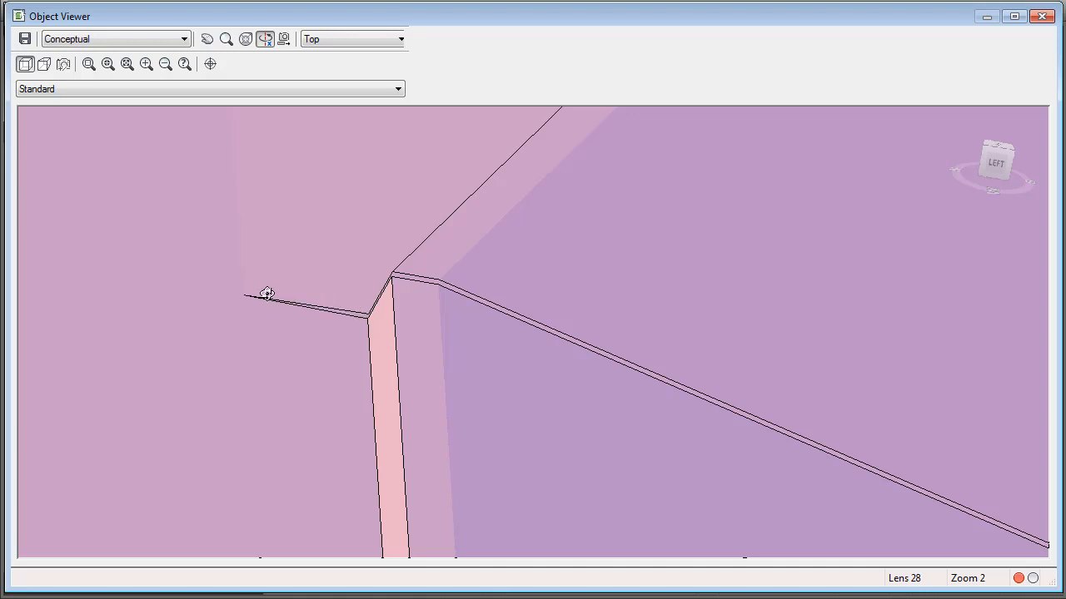
pyautogui.moveTo(395, 253)
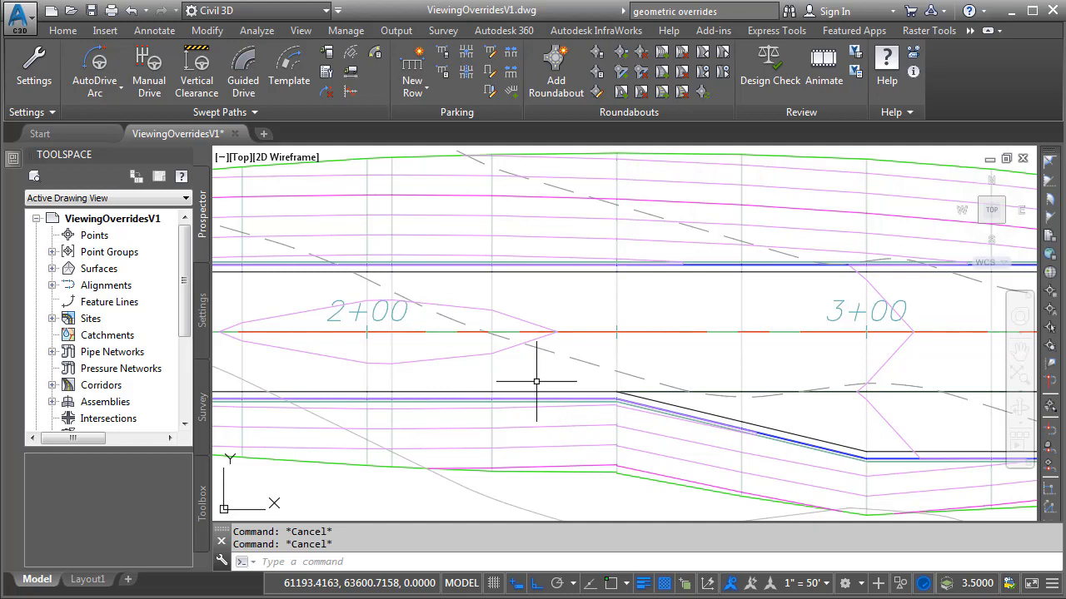
pyautogui.moveTo(491, 370)
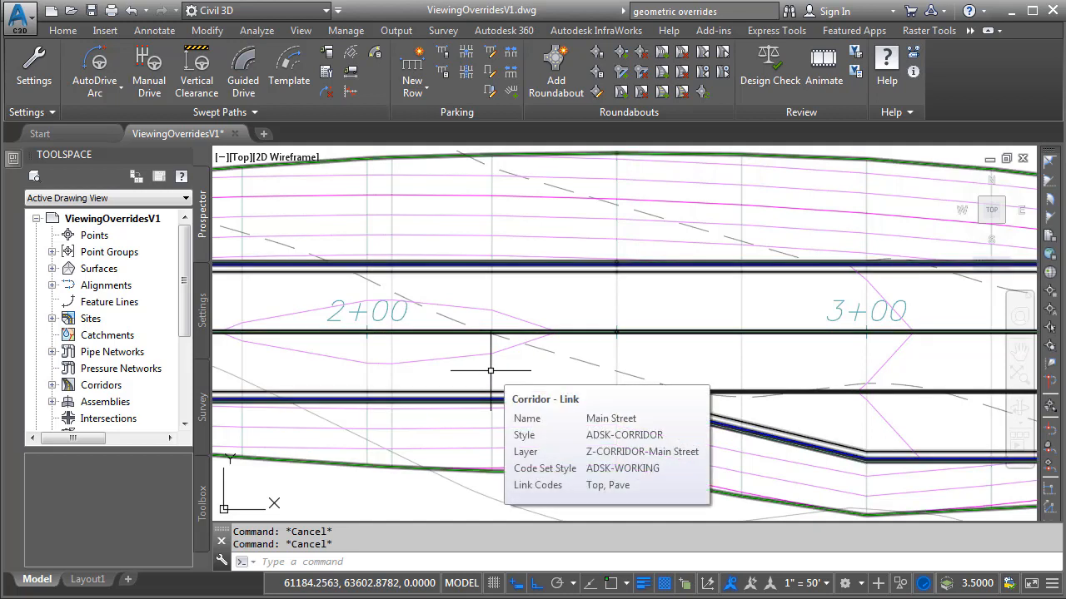
# - Select the Main Street corridor in plan view to bring up its section editor at station 2+25
pyautogui.click(491, 369)
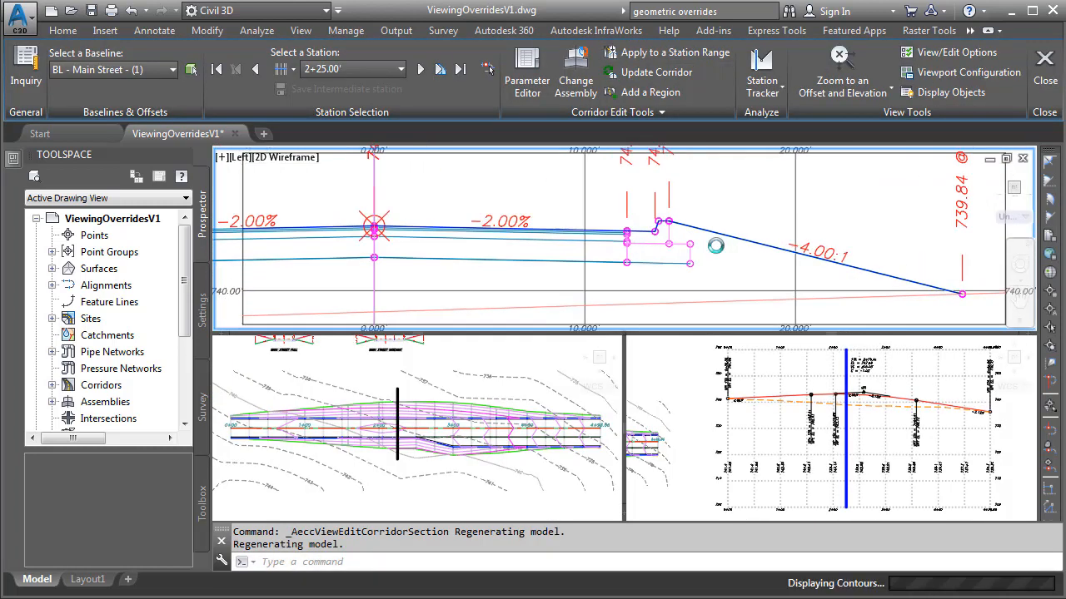
# - Zoom the section onto the curb, then step through stations 2+50 and 2+75 and back to 2+50
pyautogui.click(841, 64)
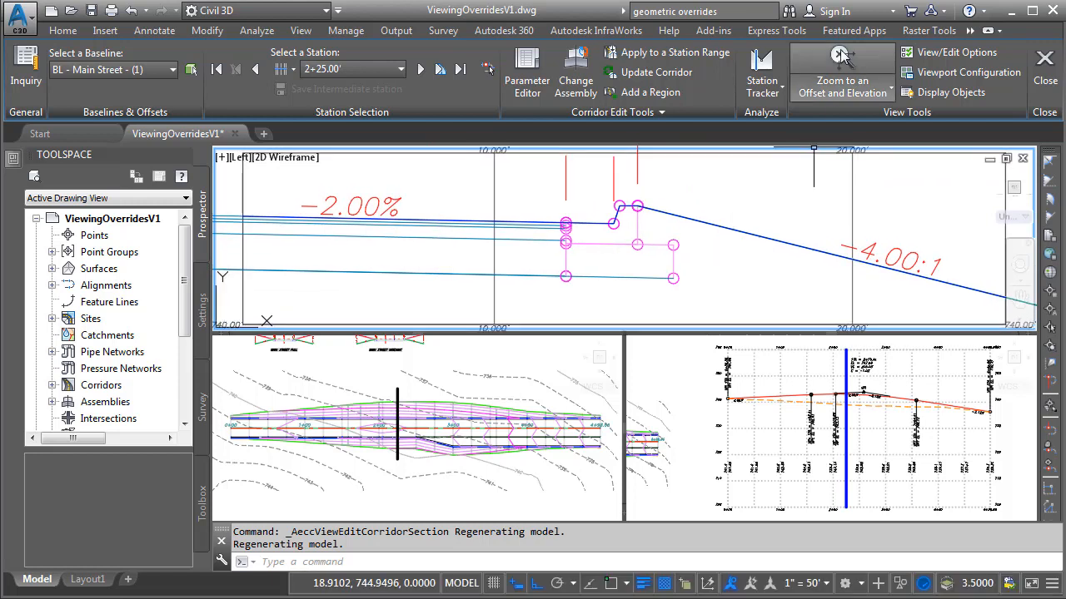
pyautogui.click(843, 66)
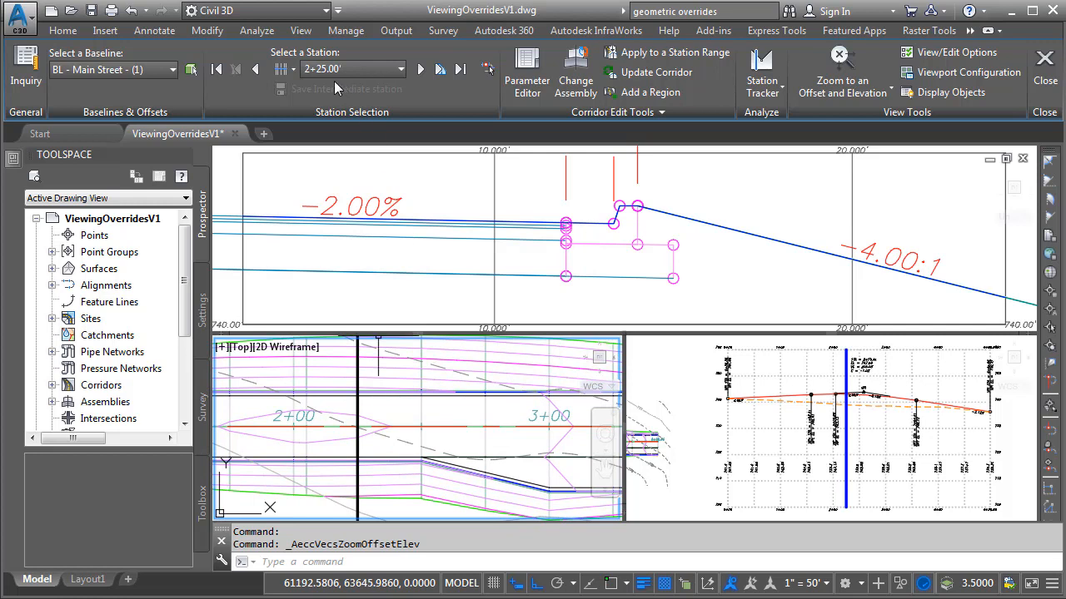
pyautogui.moveTo(420, 70)
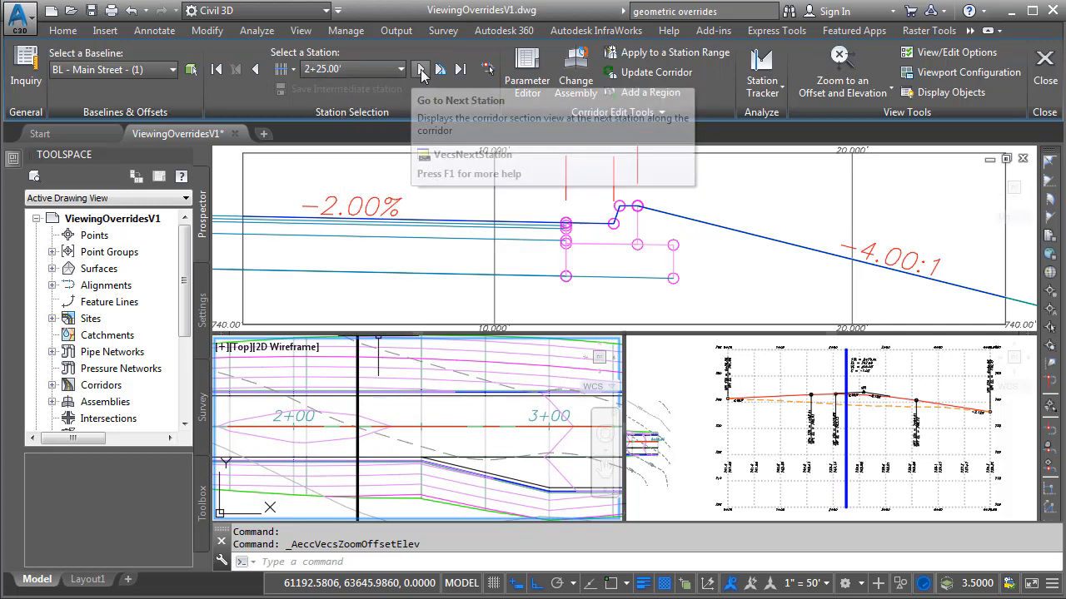
pyautogui.click(421, 70)
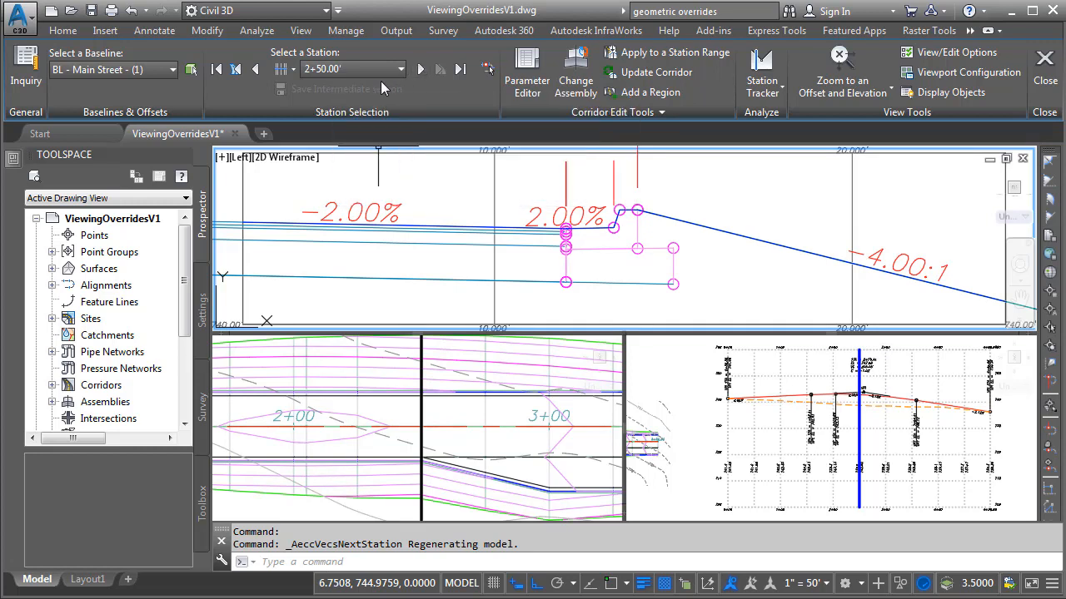
pyautogui.moveTo(331, 88)
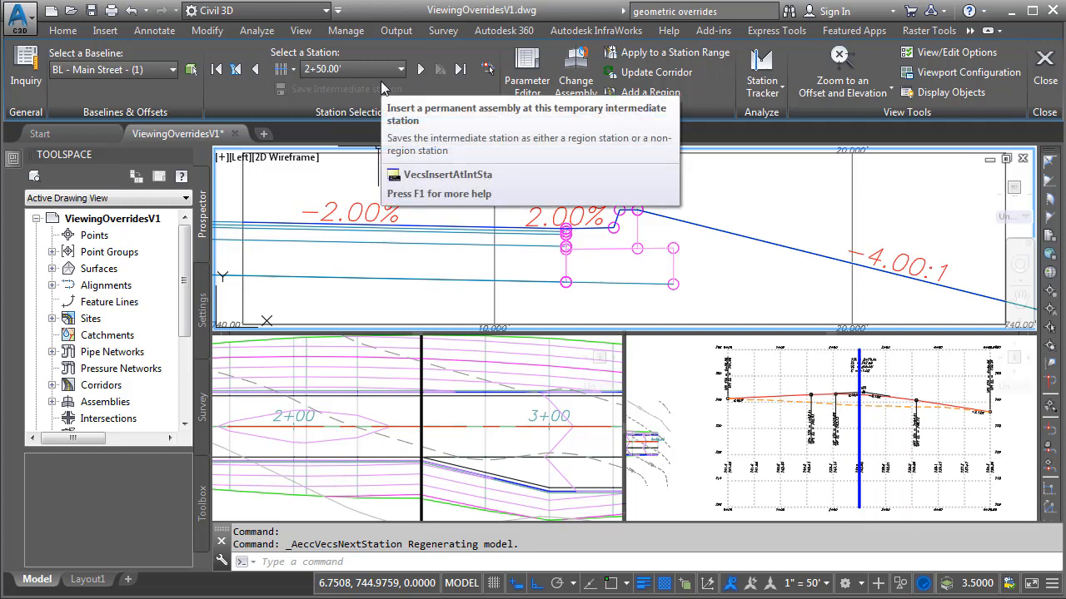
pyautogui.moveTo(420, 70)
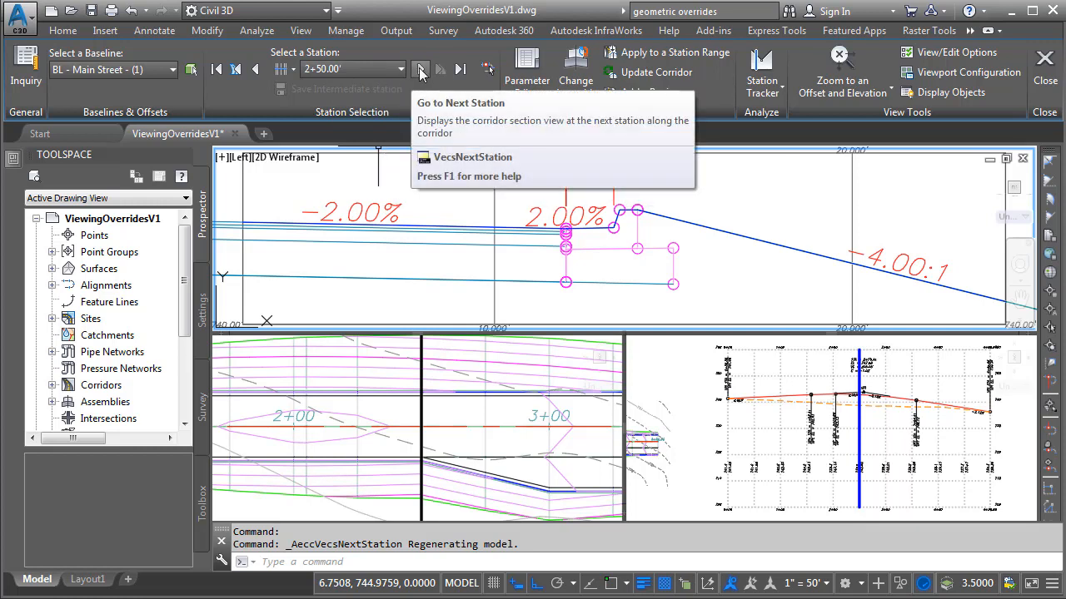
pyautogui.click(419, 68)
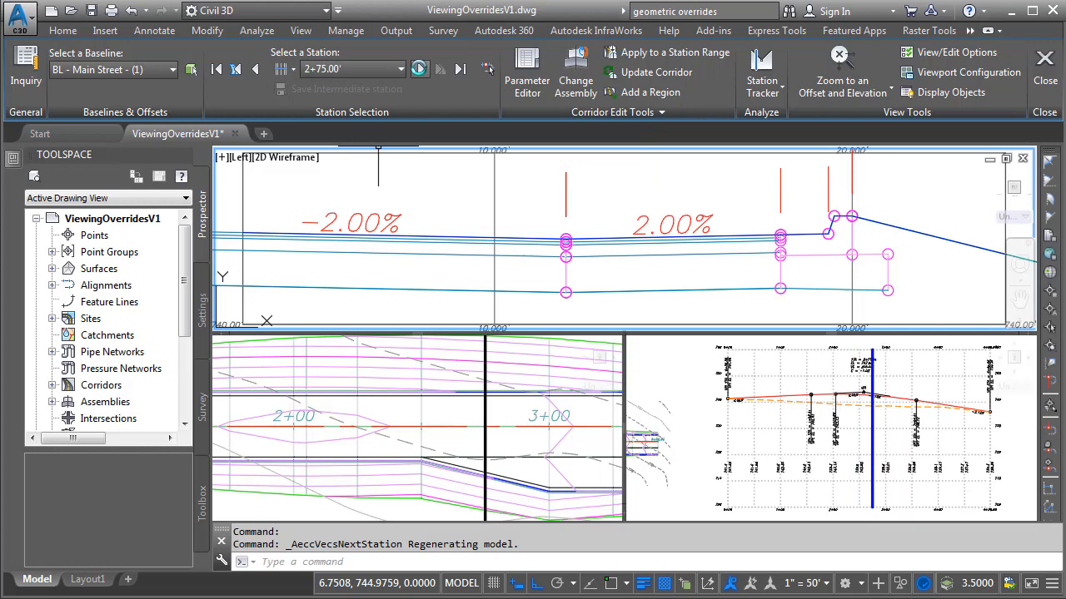
pyautogui.click(257, 69)
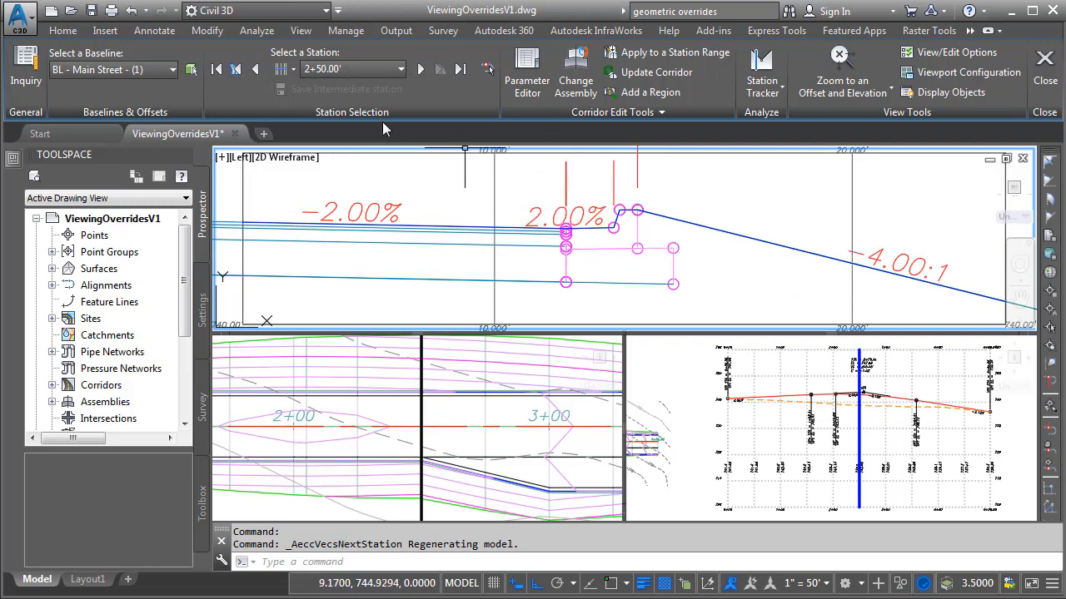
# - Bring up the Corridor Parameters palette listing the Normal Crown parameters at station 2+50
pyautogui.click(257, 70)
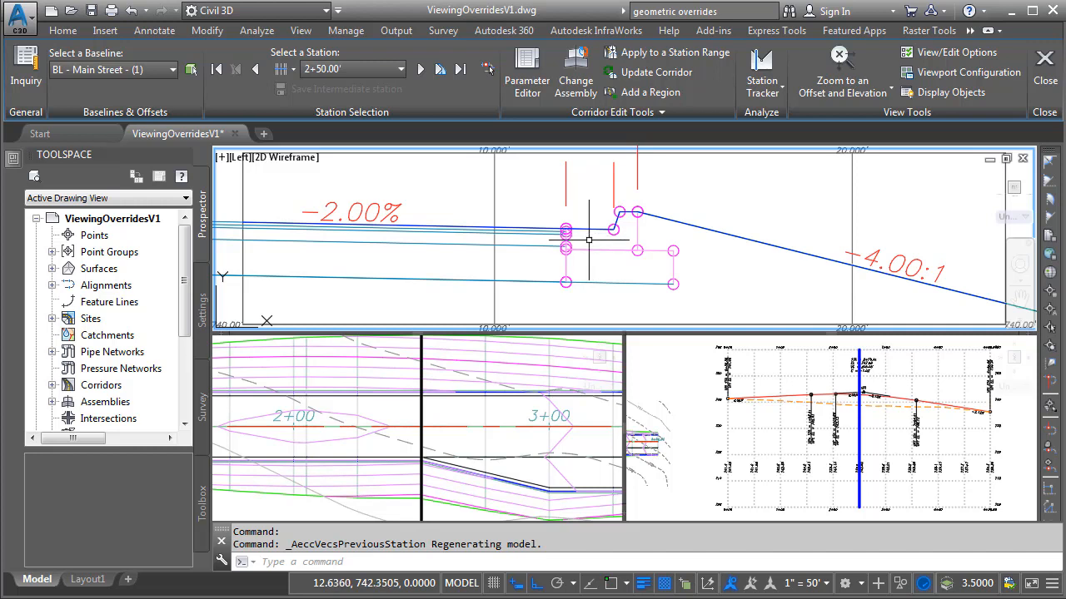
pyautogui.click(527, 70)
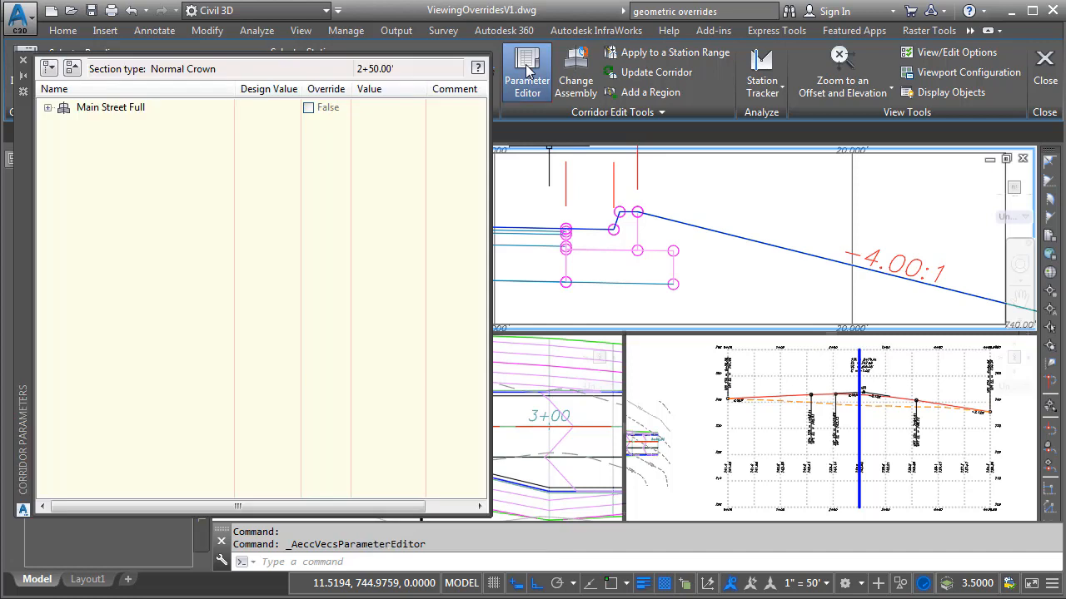
pyautogui.moveTo(116, 116)
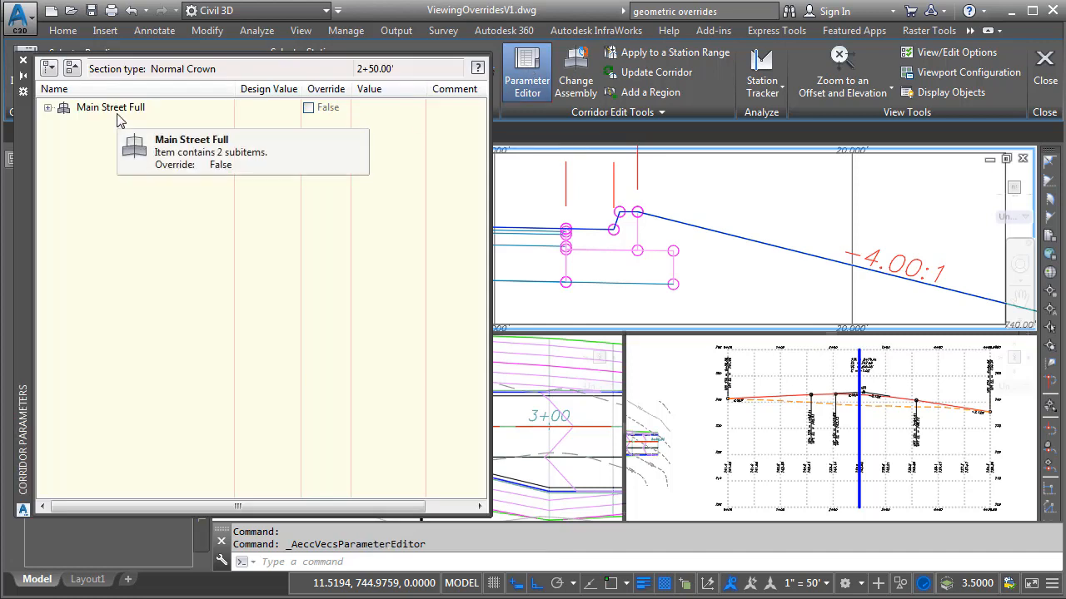
# - Expand the Main Street Full assembly and a side subassembly to review its parameters
pyautogui.click(48, 107)
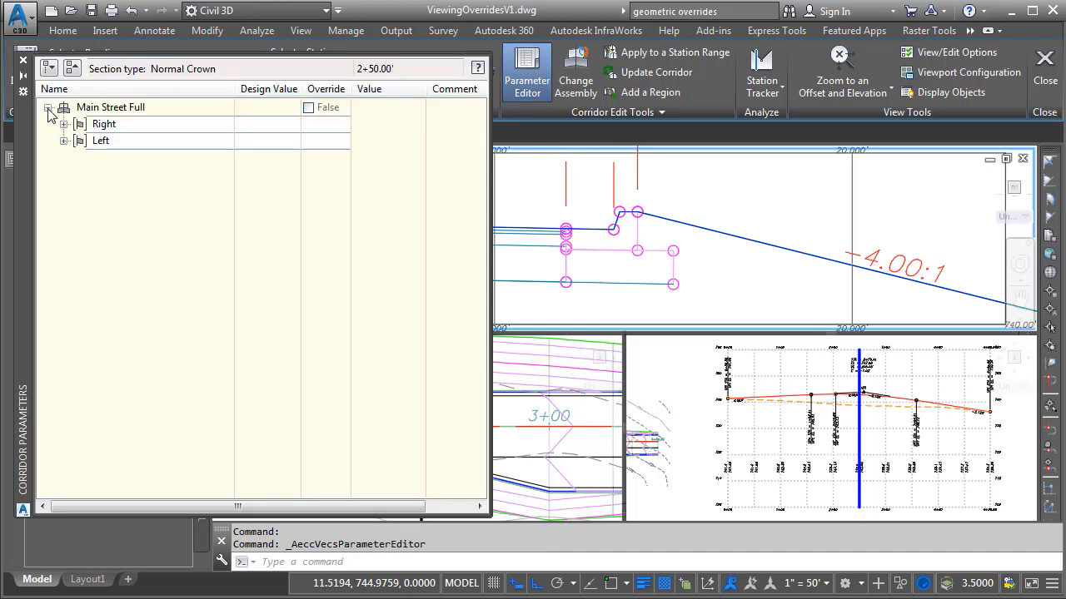
pyautogui.click(63, 123)
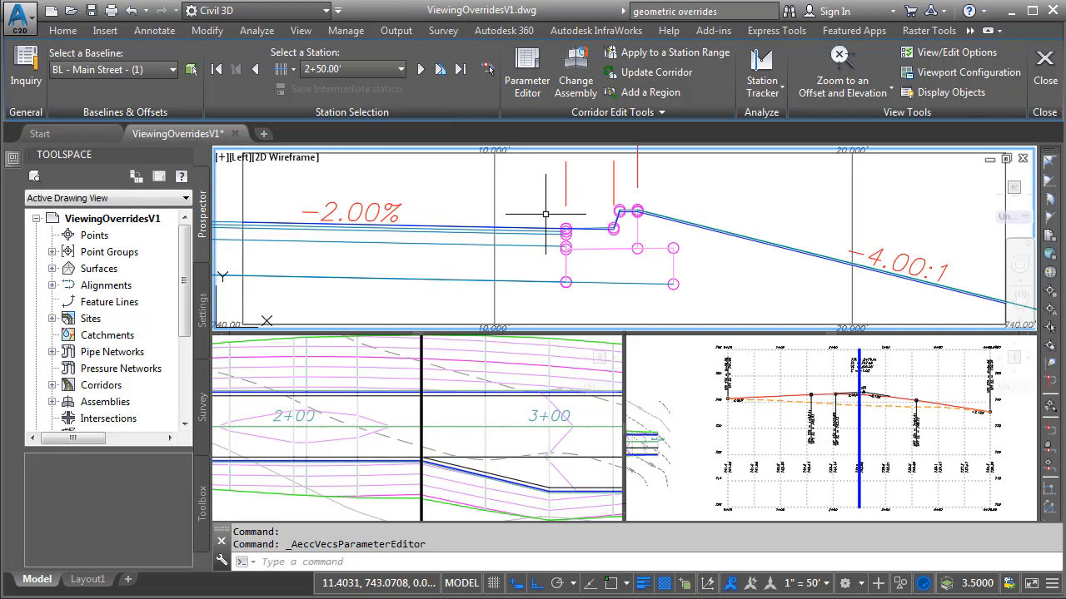
pyautogui.moveTo(657, 233)
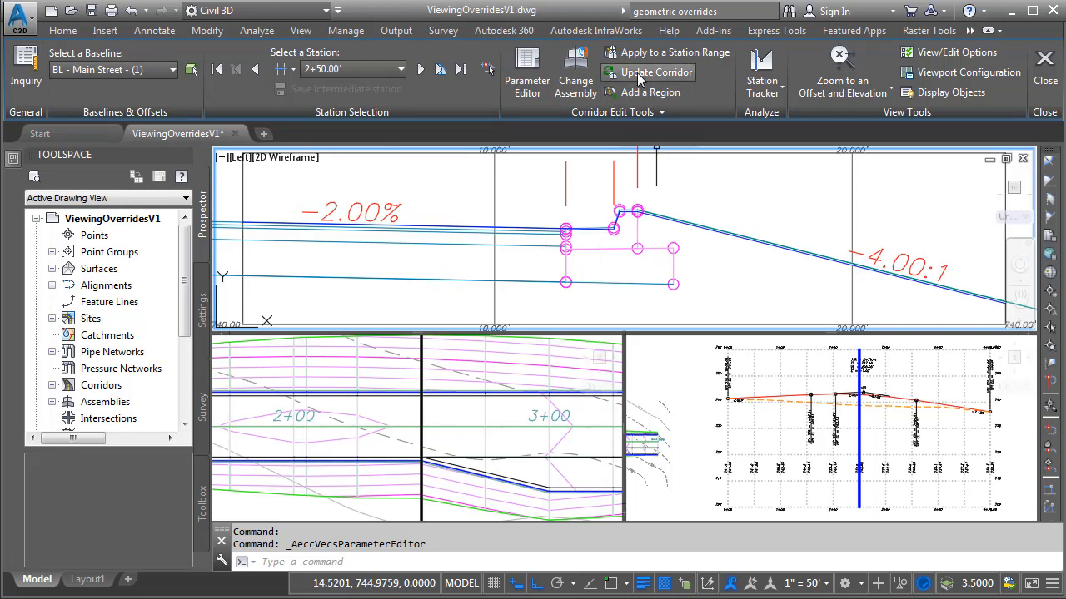
# - Update the corridor so the model regenerates with the edited section parameters
pyautogui.click(656, 73)
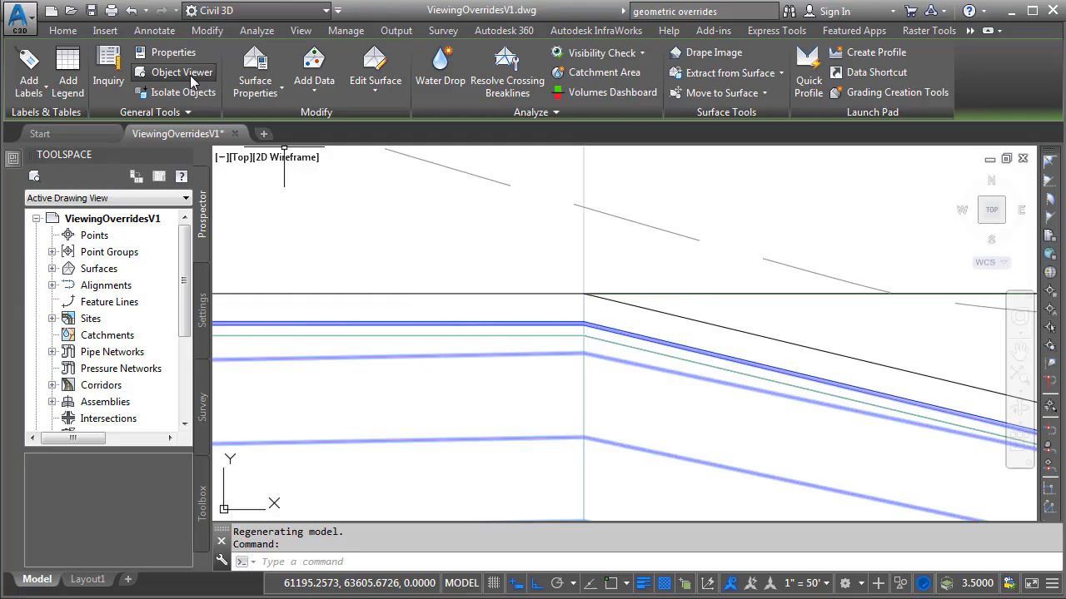
# - Inspect the shaded corridor solid in Object Viewer, then close it to return to plan view
pyautogui.click(183, 73)
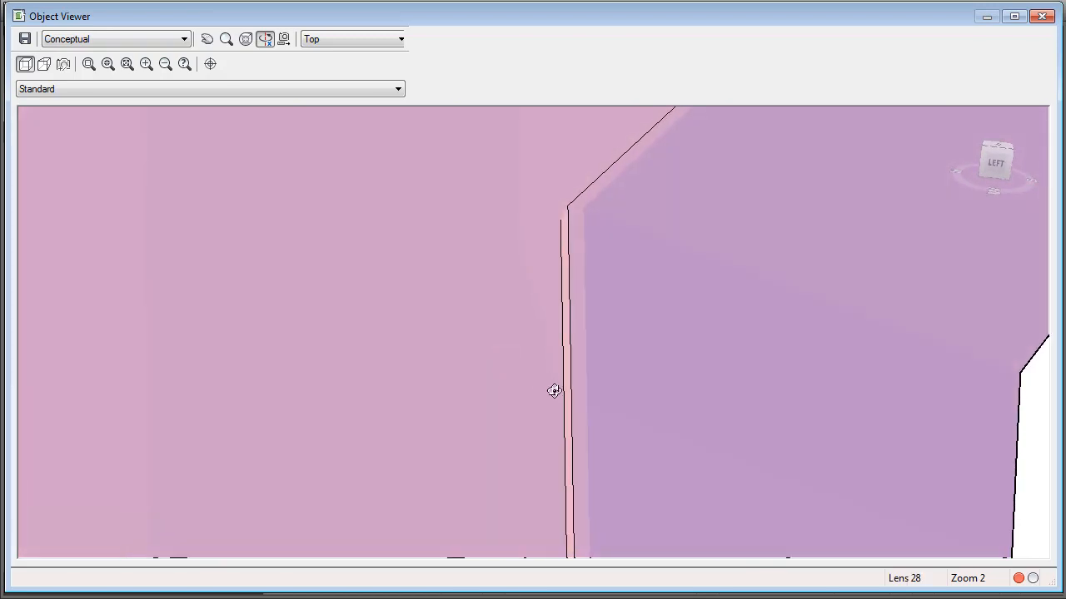
pyautogui.moveTo(512, 230)
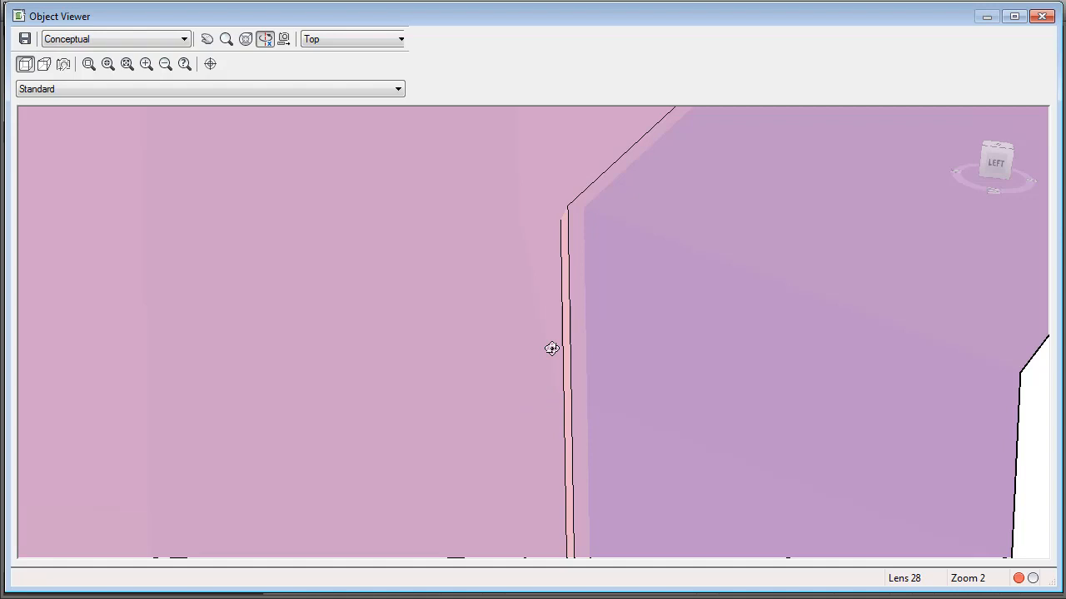
pyautogui.moveTo(524, 223)
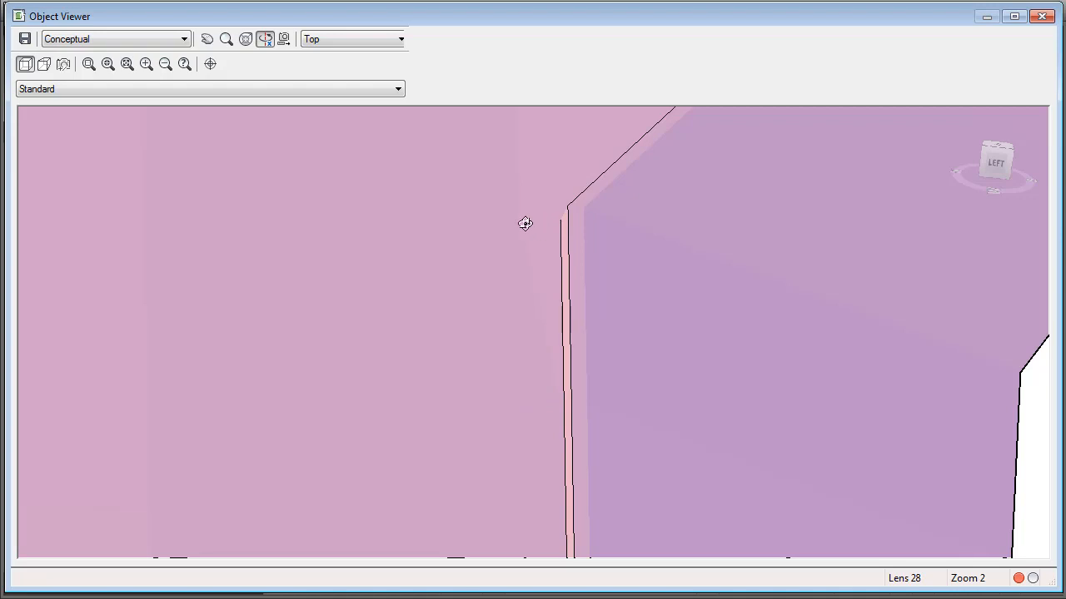
pyautogui.moveTo(822, 163)
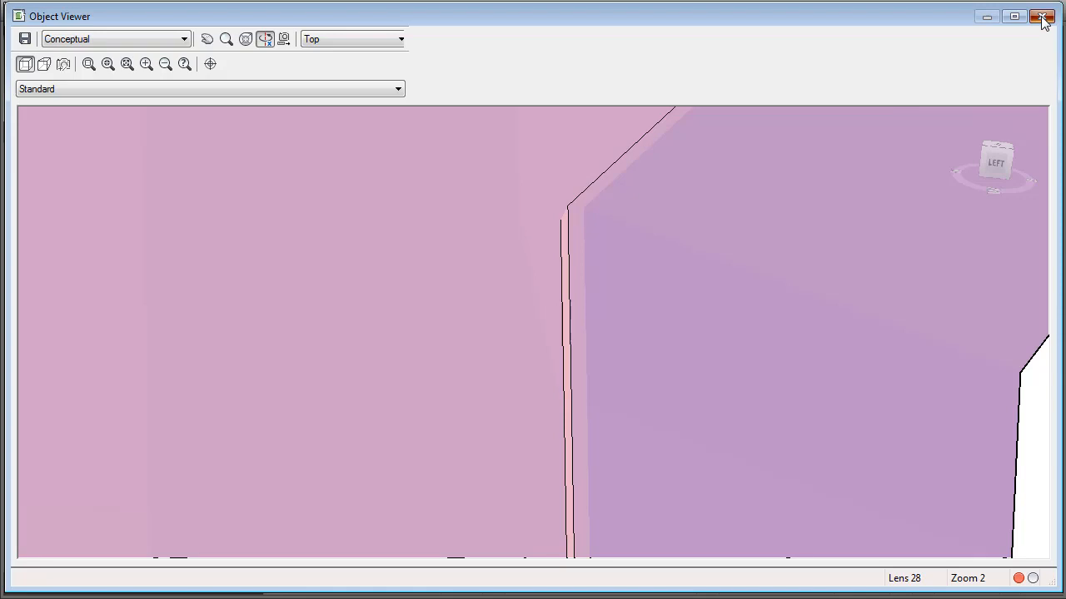
pyautogui.click(1042, 17)
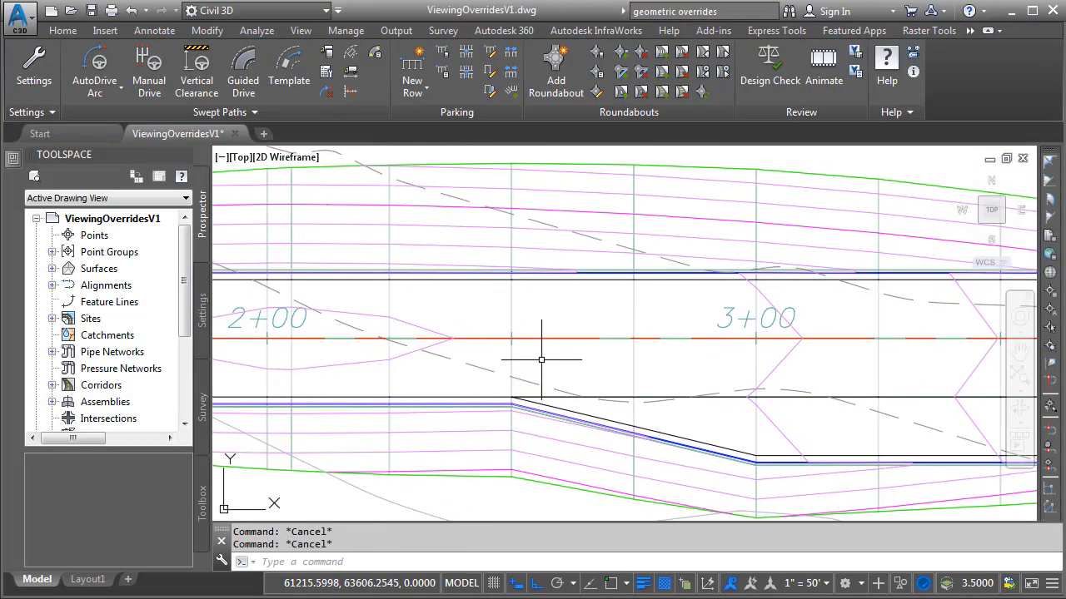
pyautogui.moveTo(540, 363)
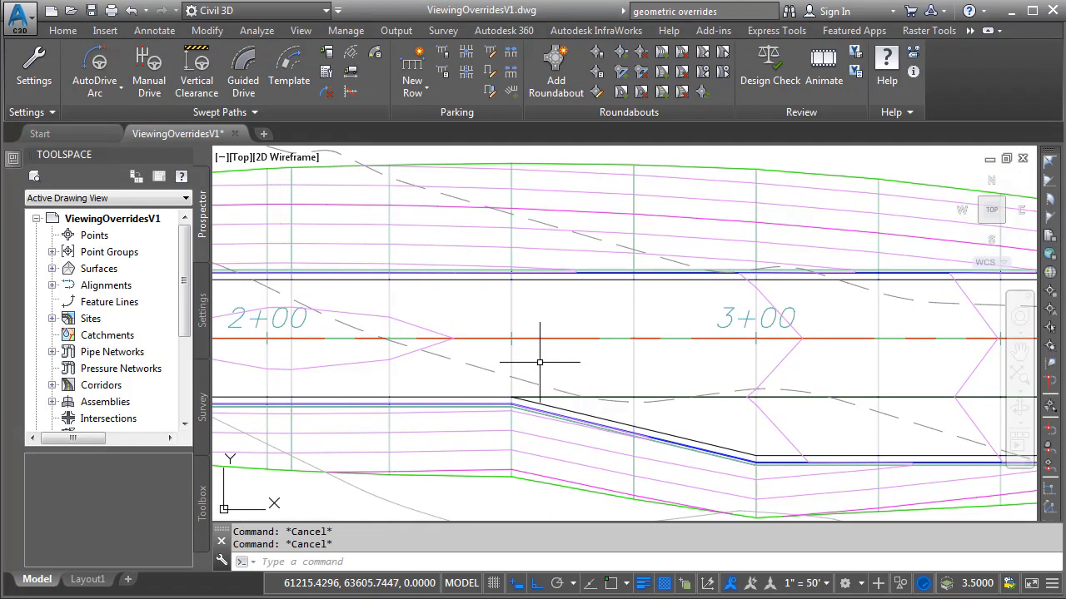
pyautogui.moveTo(437, 308)
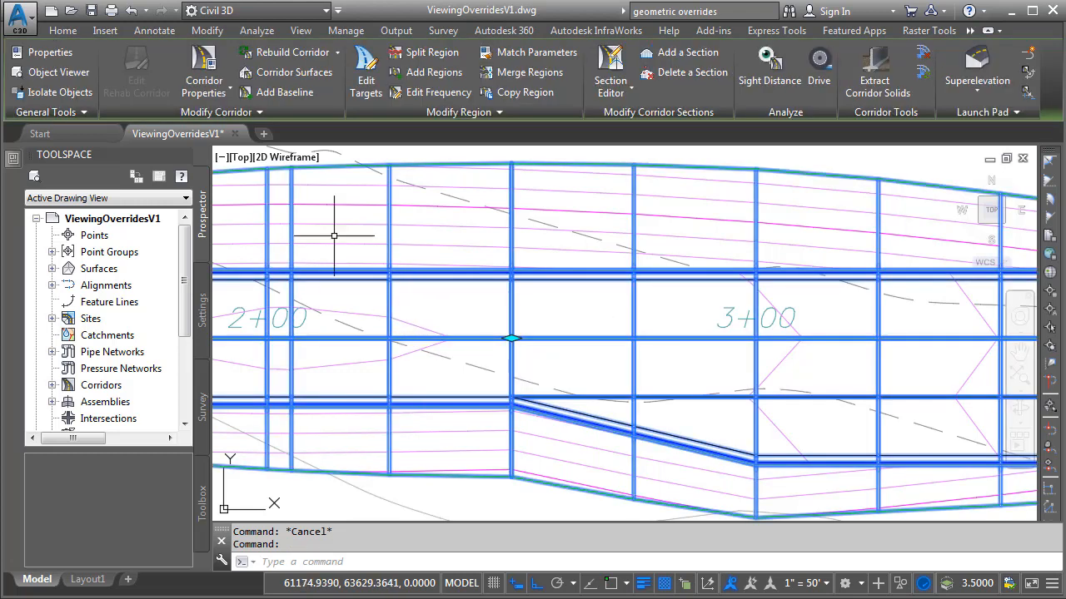
pyautogui.click(203, 79)
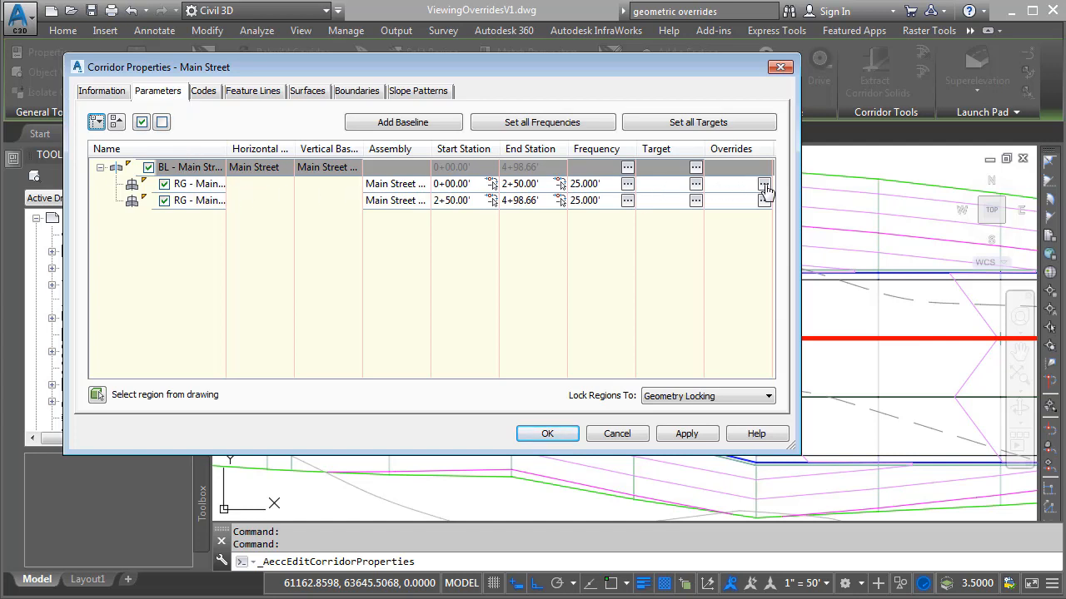
pyautogui.click(763, 184)
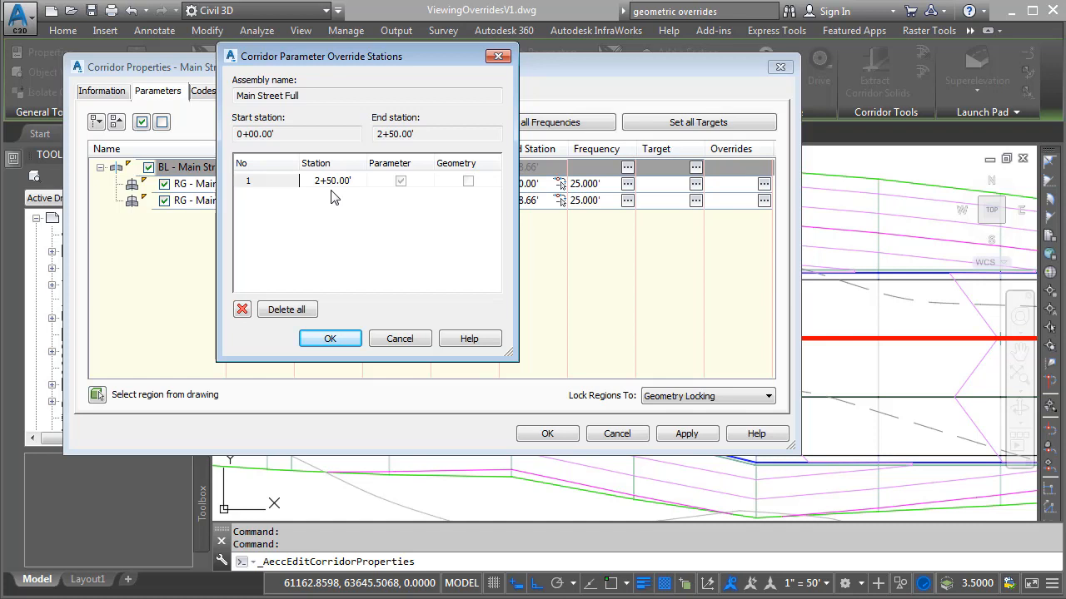
pyautogui.click(330, 338)
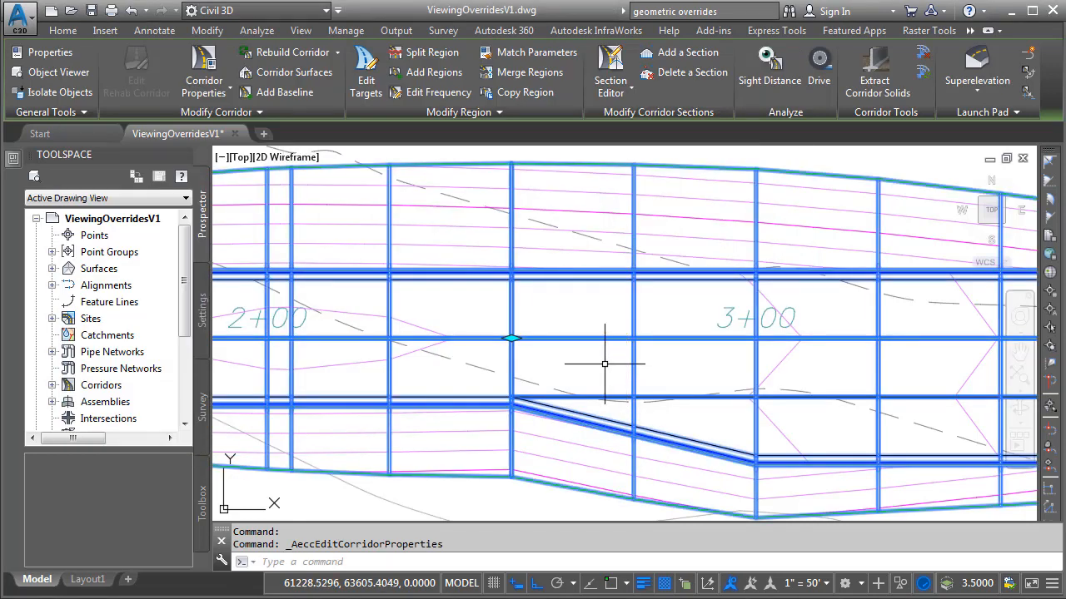
pyautogui.moveTo(605, 365)
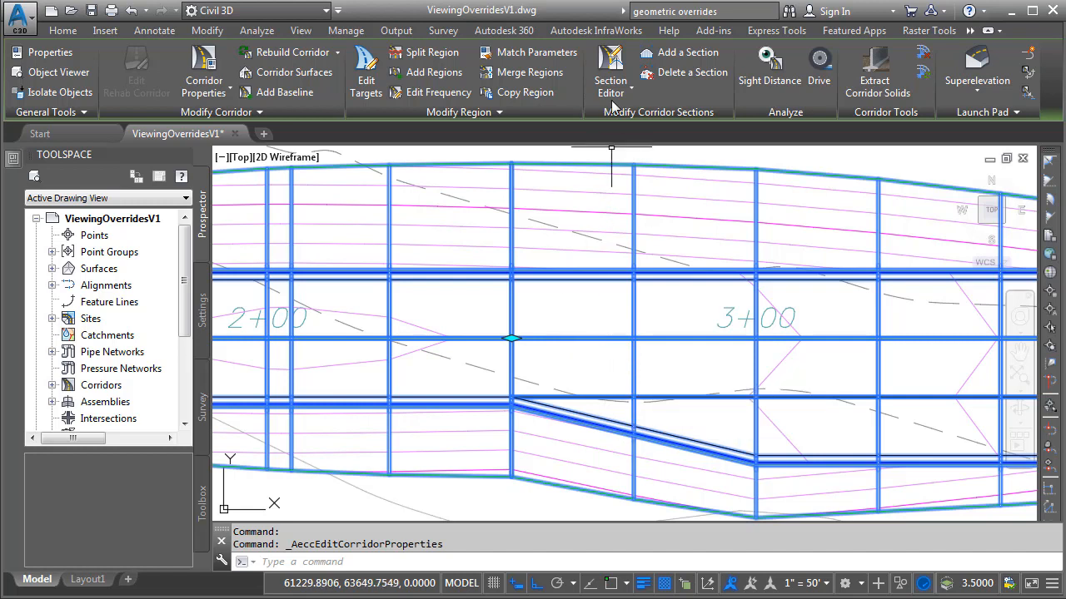
pyautogui.click(611, 86)
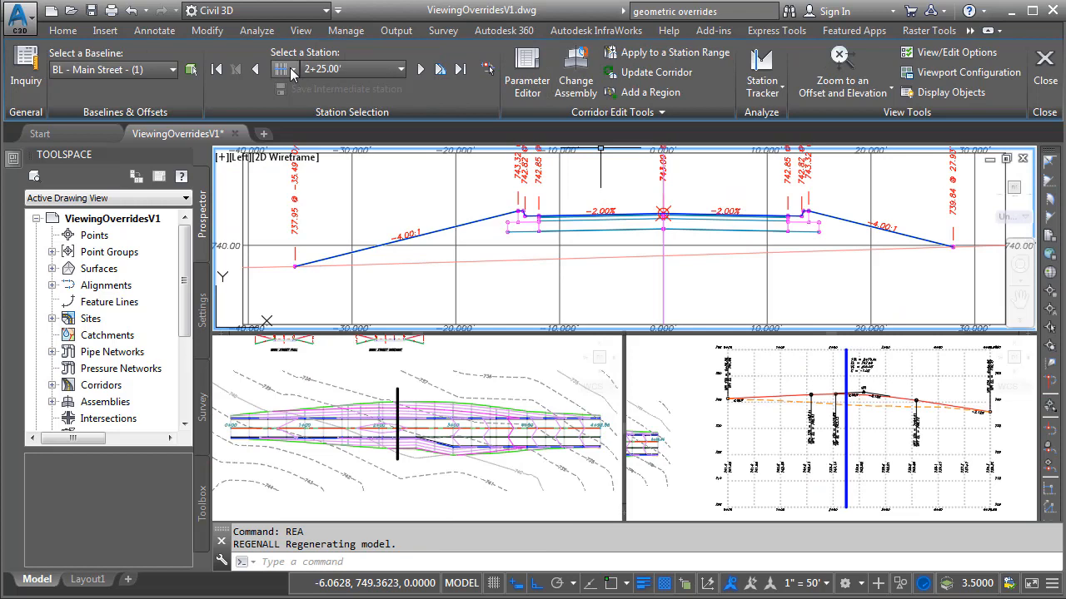
pyautogui.click(290, 70)
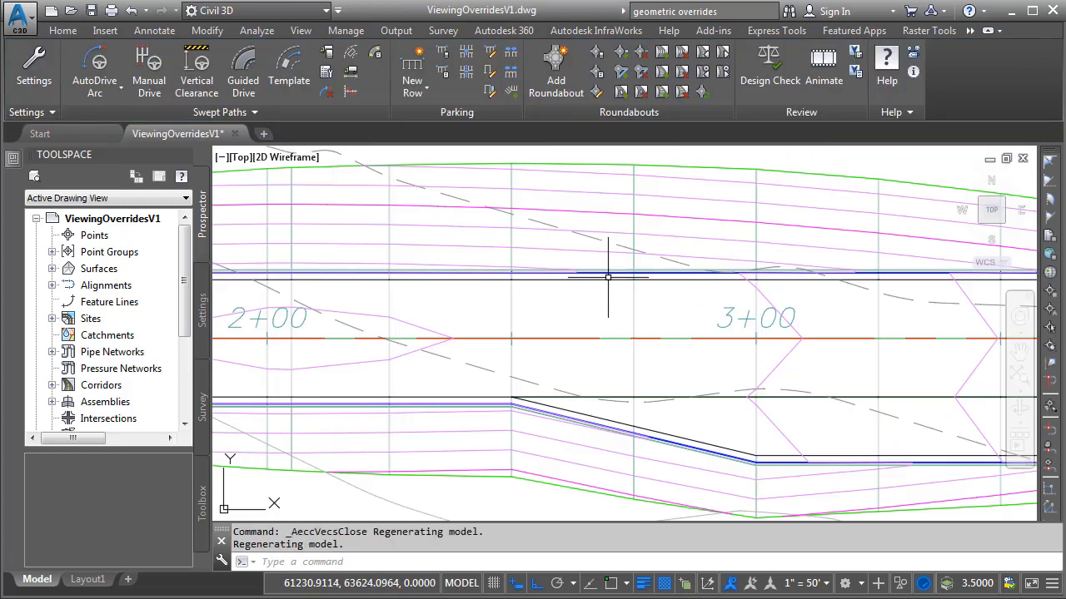
pyautogui.moveTo(556, 313)
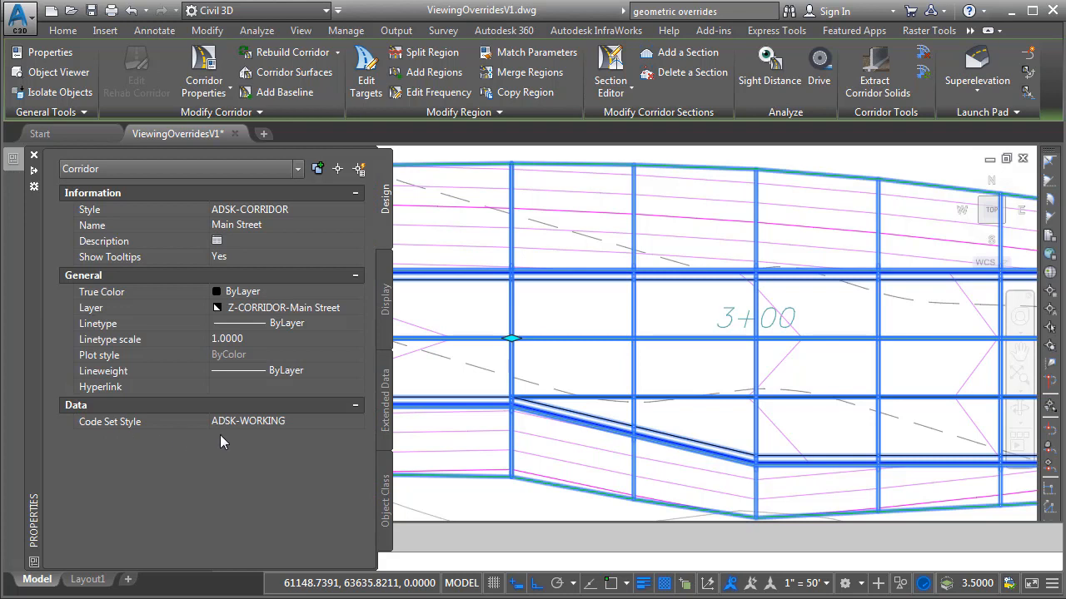
pyautogui.moveTo(233, 440)
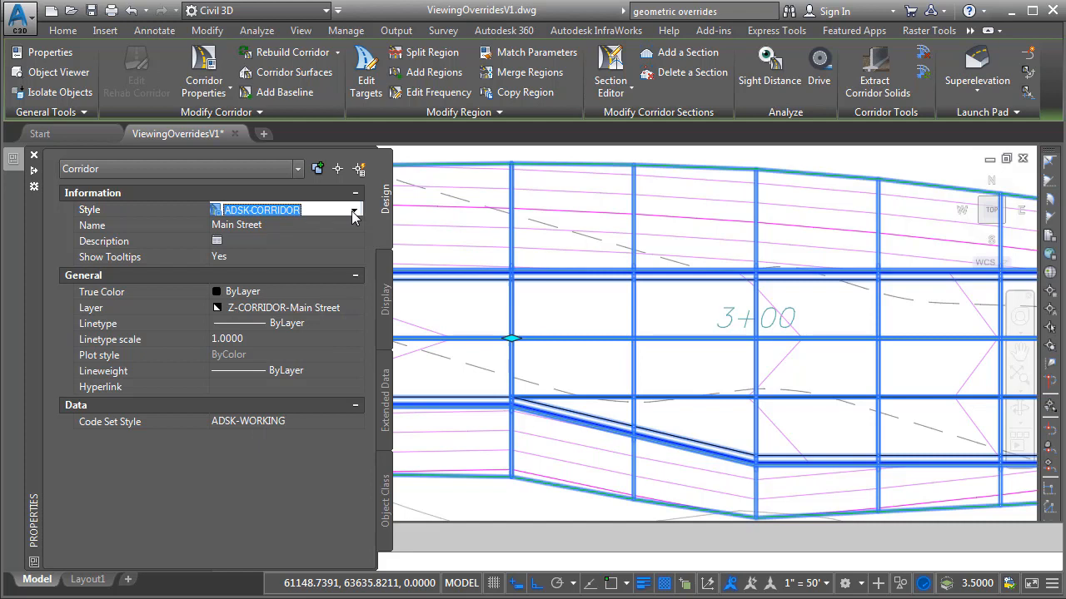
# - Edit the ADSK-CORRIDOR style and select its Parameter Override Stations plan display component
pyautogui.click(353, 210)
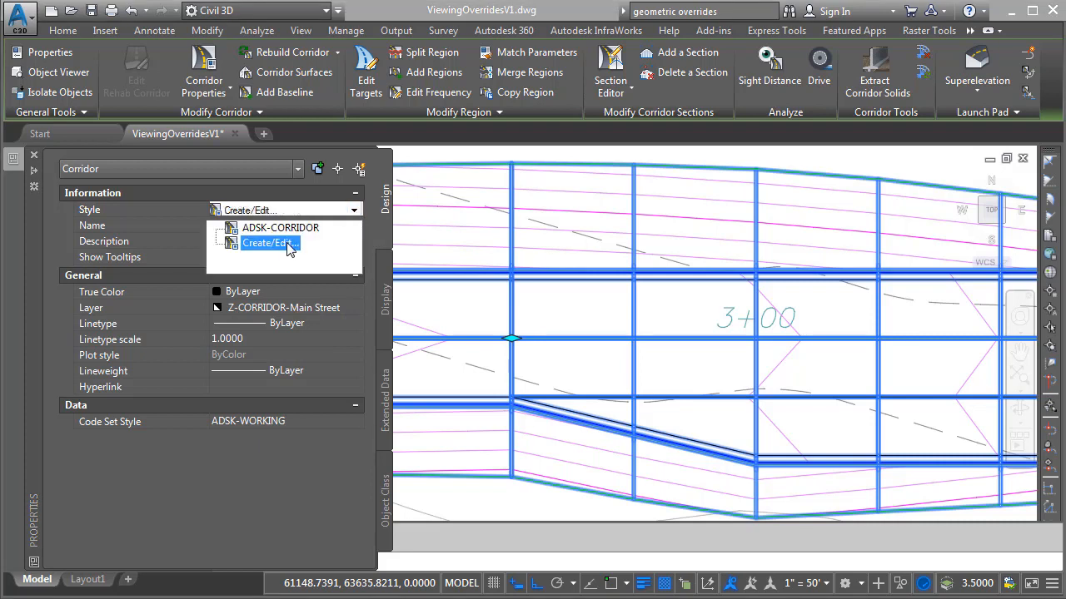
pyautogui.click(270, 243)
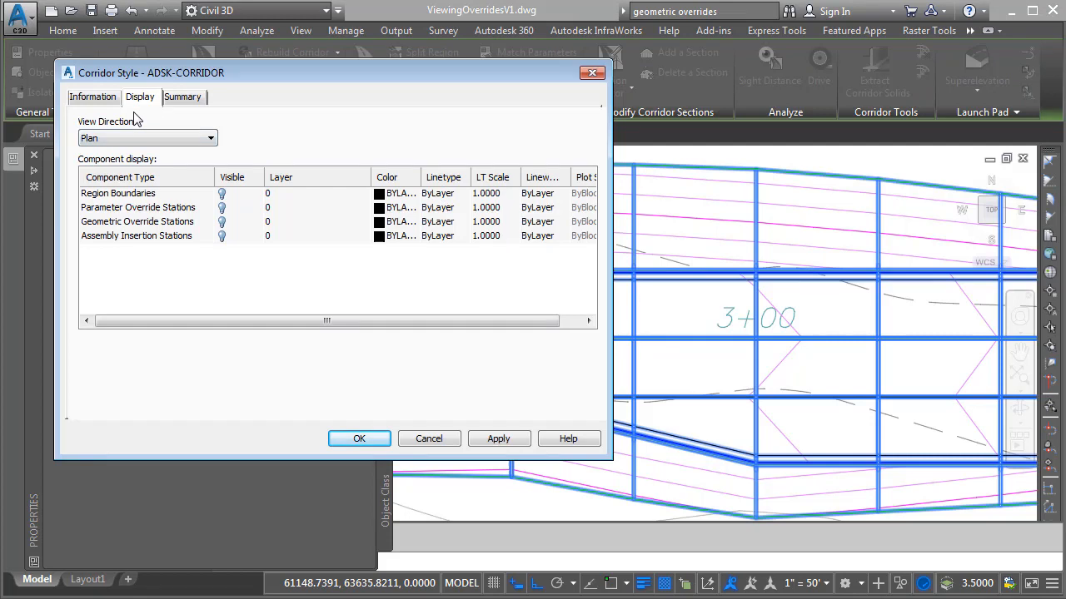
pyautogui.moveTo(77, 240)
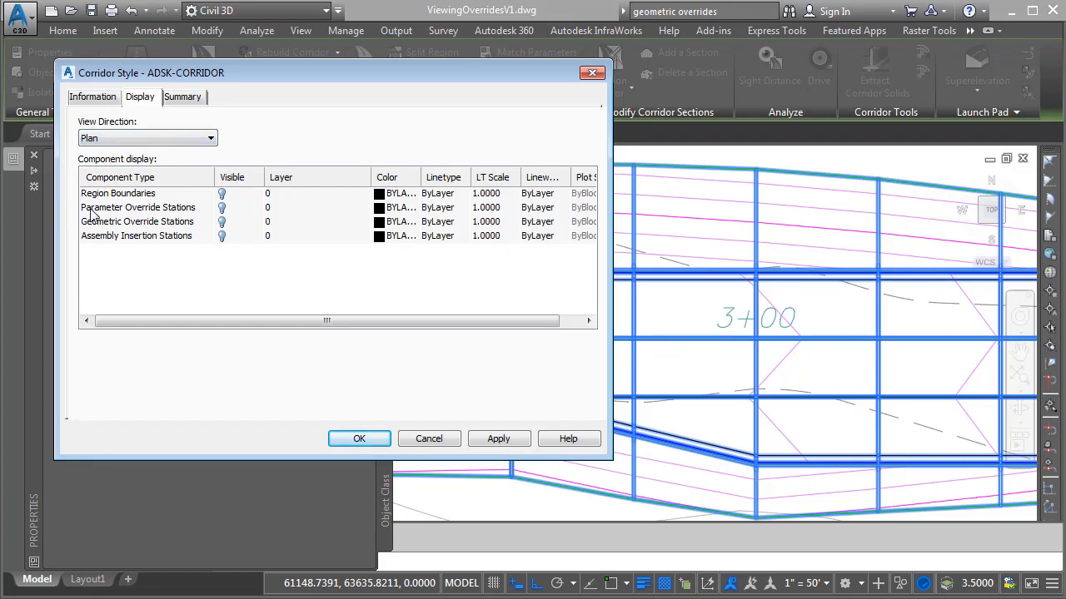
pyautogui.moveTo(203, 216)
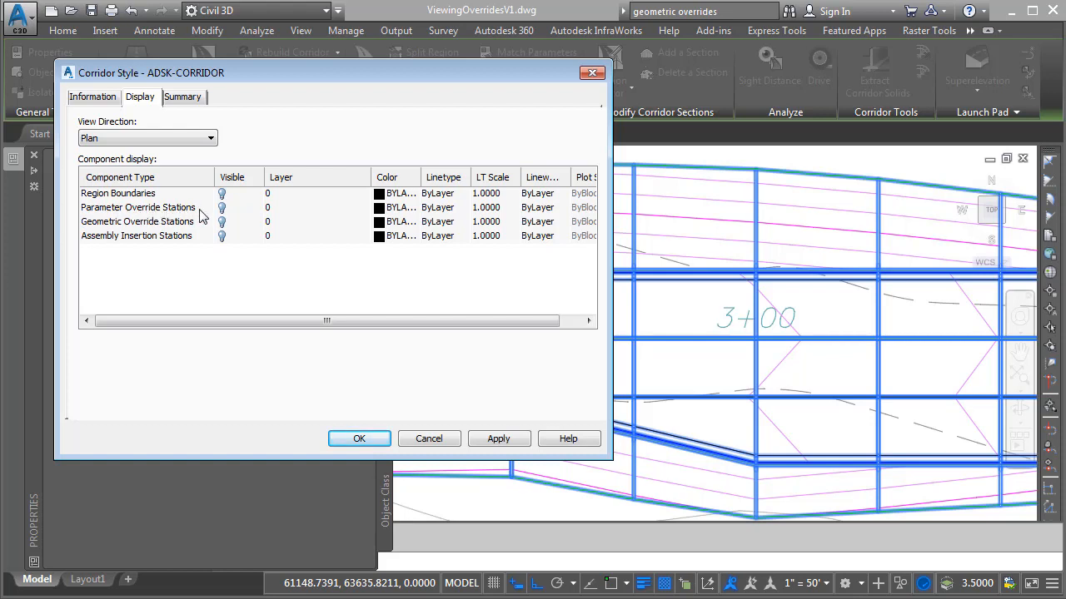
pyautogui.click(139, 207)
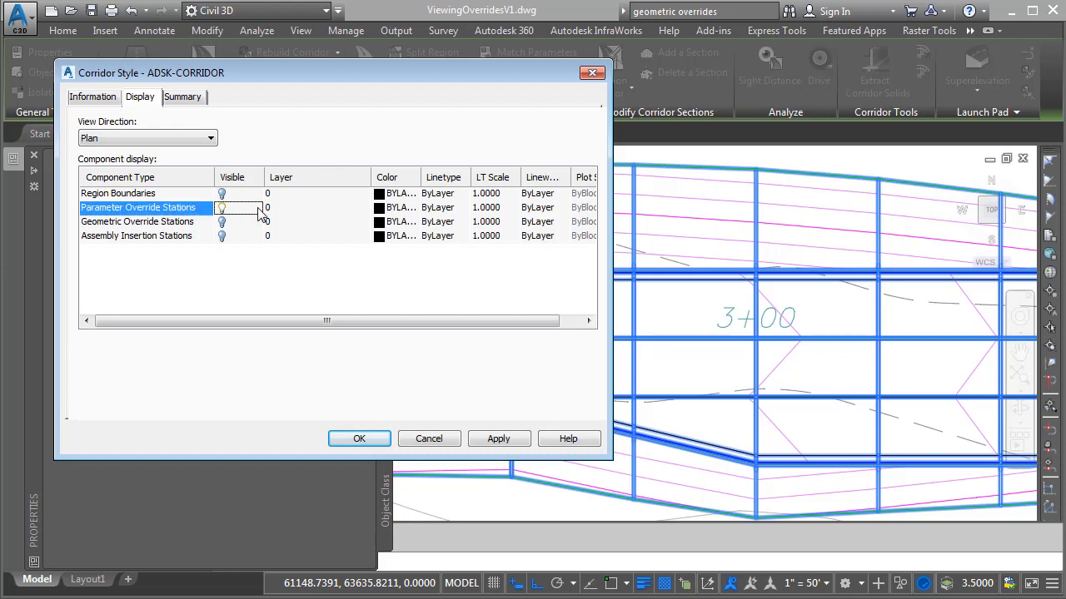
# - Set Parameter Override Stations to orange colour 40 with 0.60 mm lineweight and apply the style
pyautogui.click(399, 207)
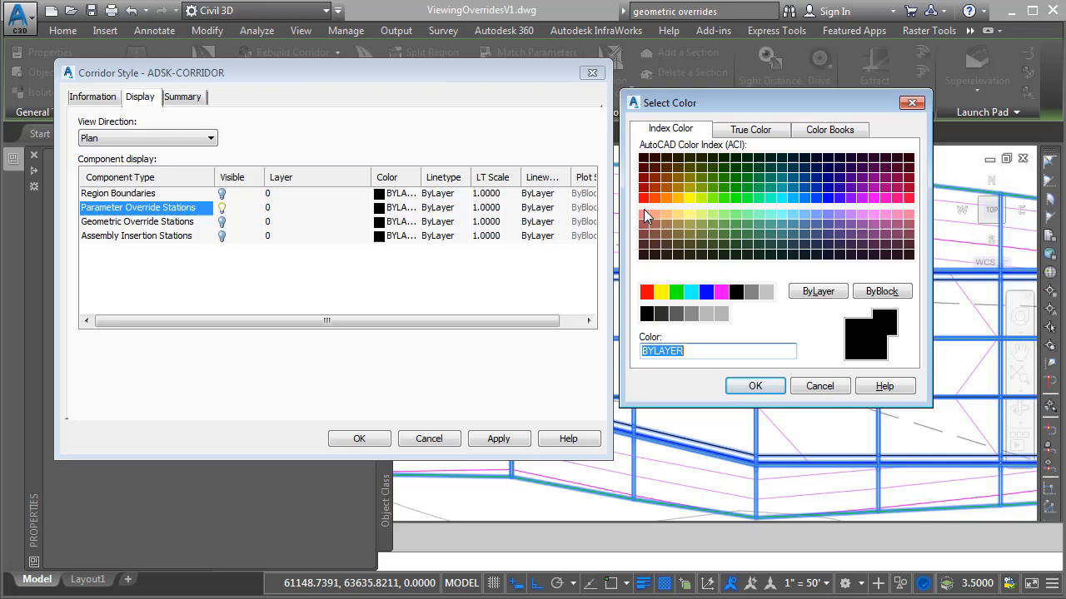
pyautogui.click(678, 196)
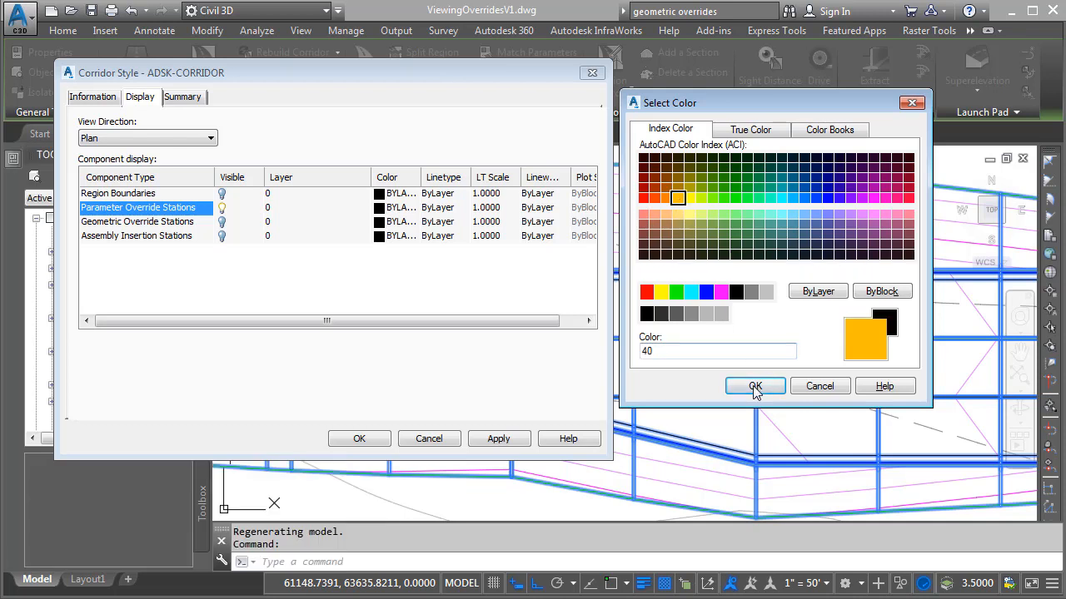
pyautogui.click(754, 386)
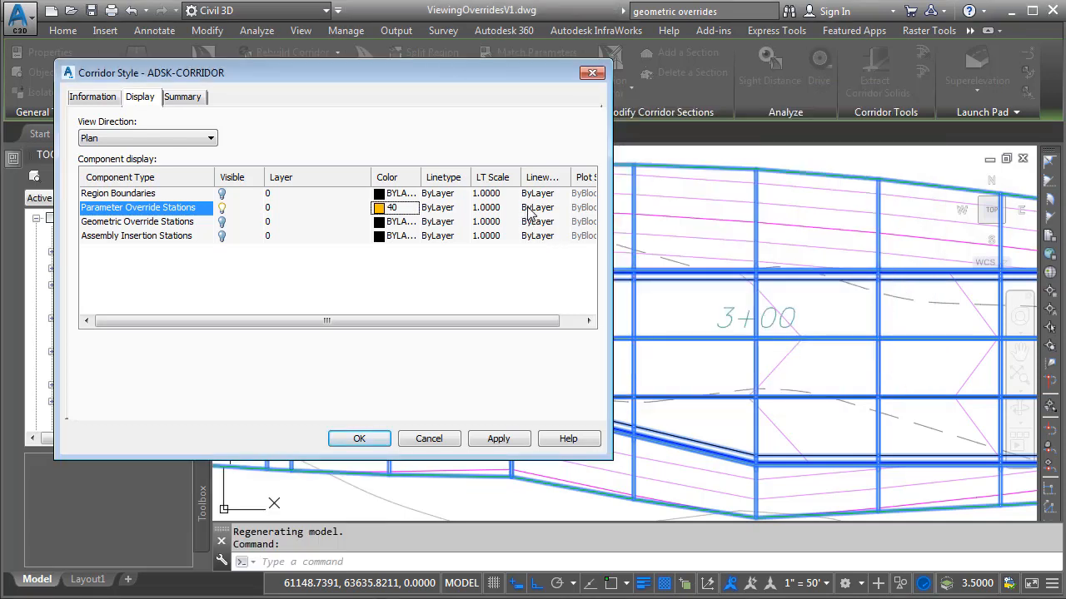
pyautogui.click(542, 207)
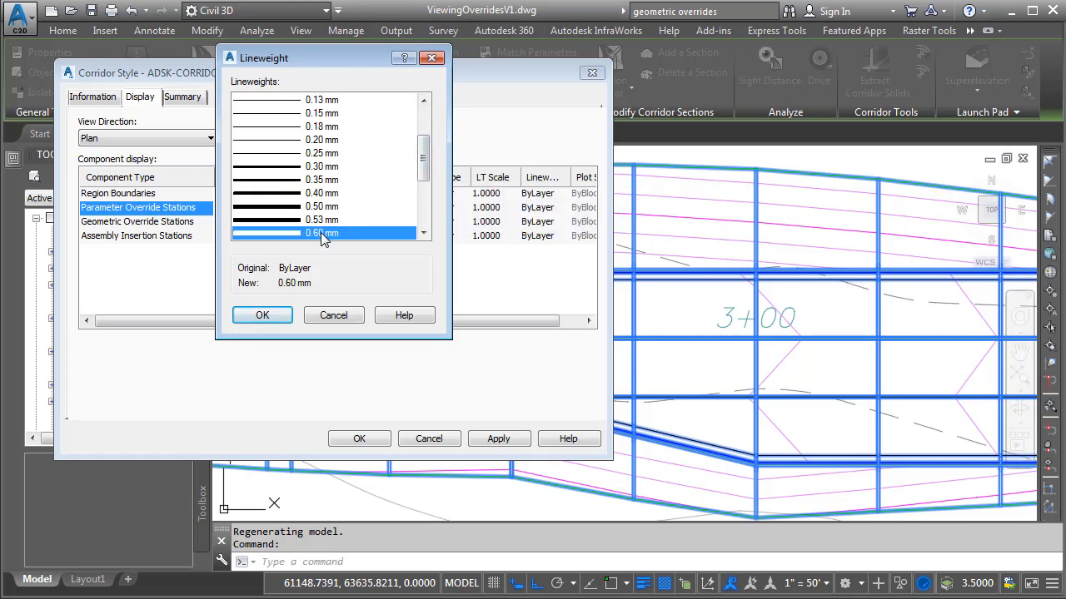
pyautogui.click(263, 315)
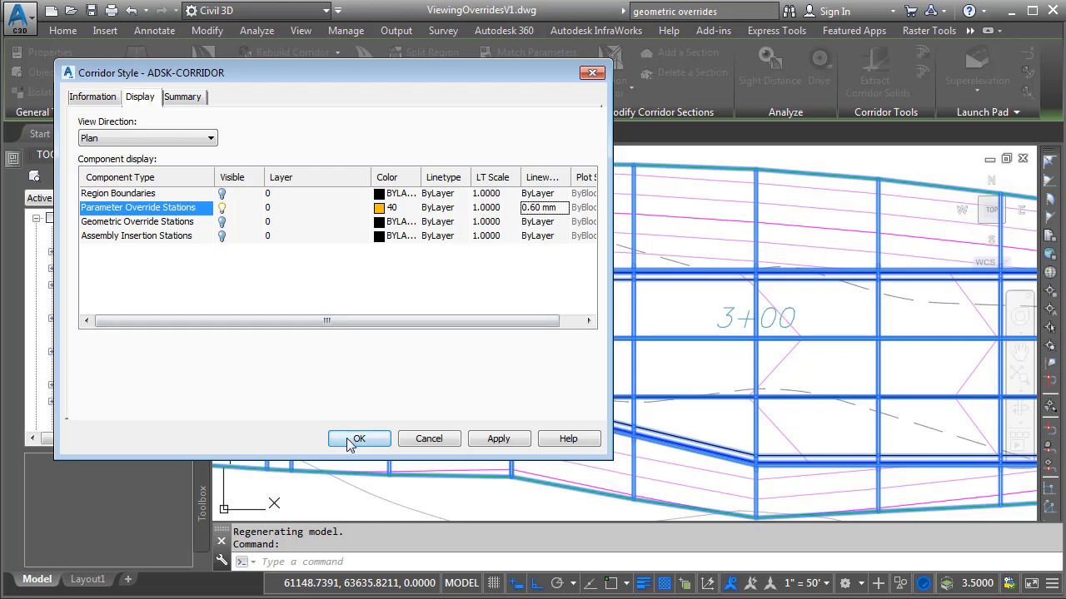
pyautogui.click(360, 439)
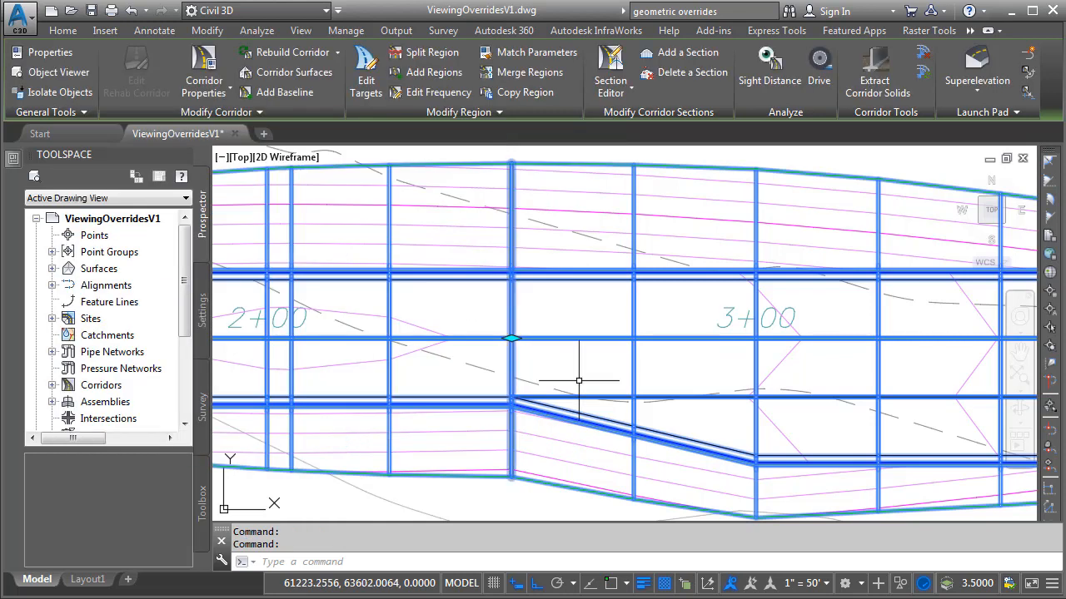